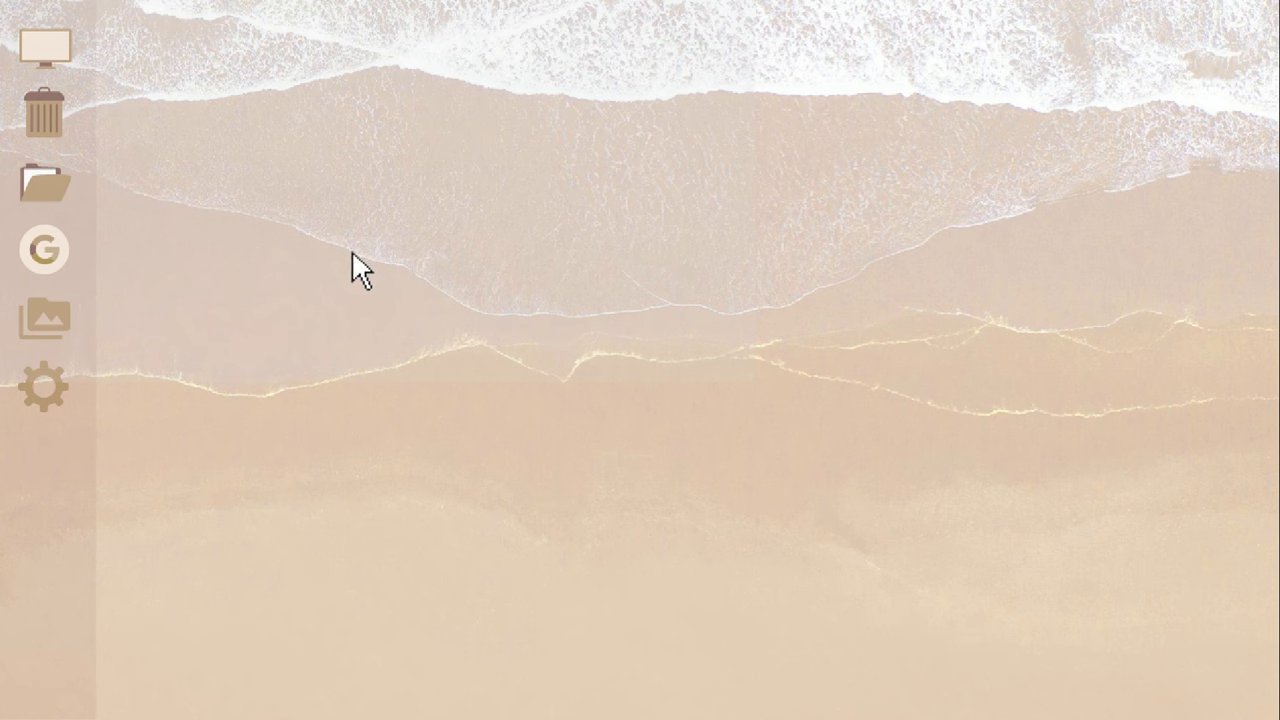
{"action": "mouse_move", "coordinate": [48, 192]}
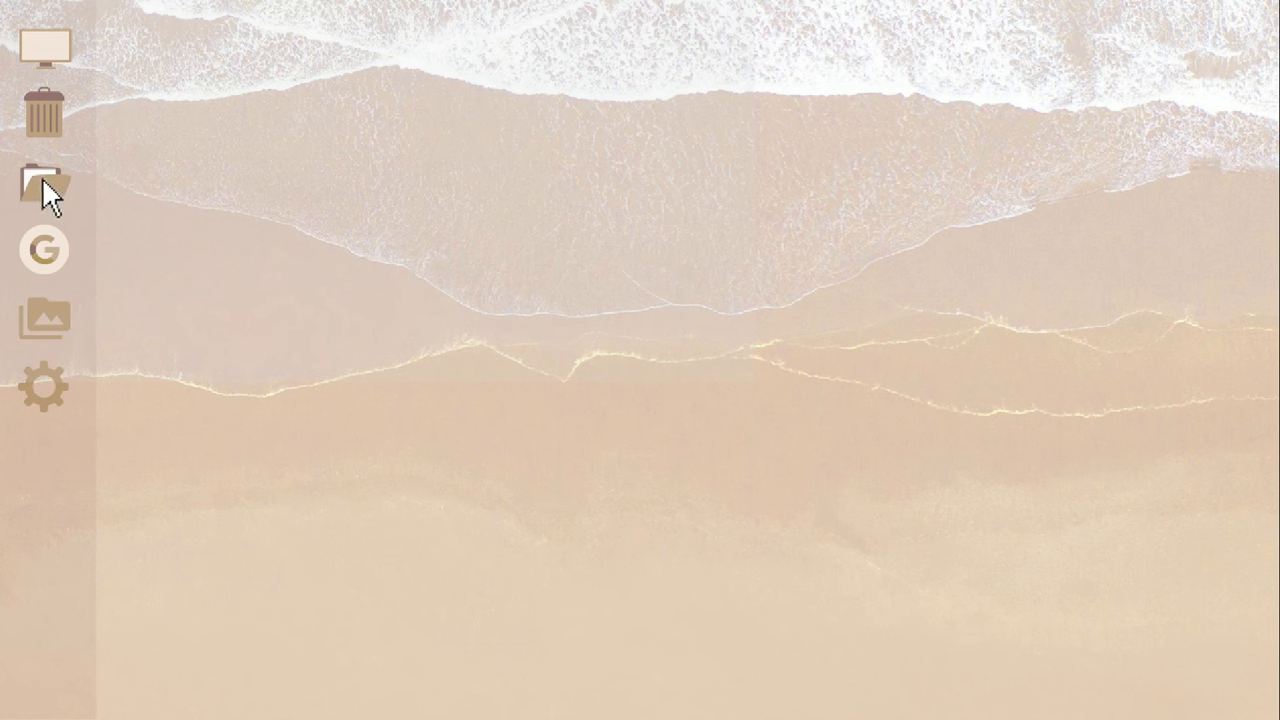
- Search Pinterest for aesthetic stickers and open a colourful sticker collage pin
{"action": "left_click", "coordinate": [43, 183]}
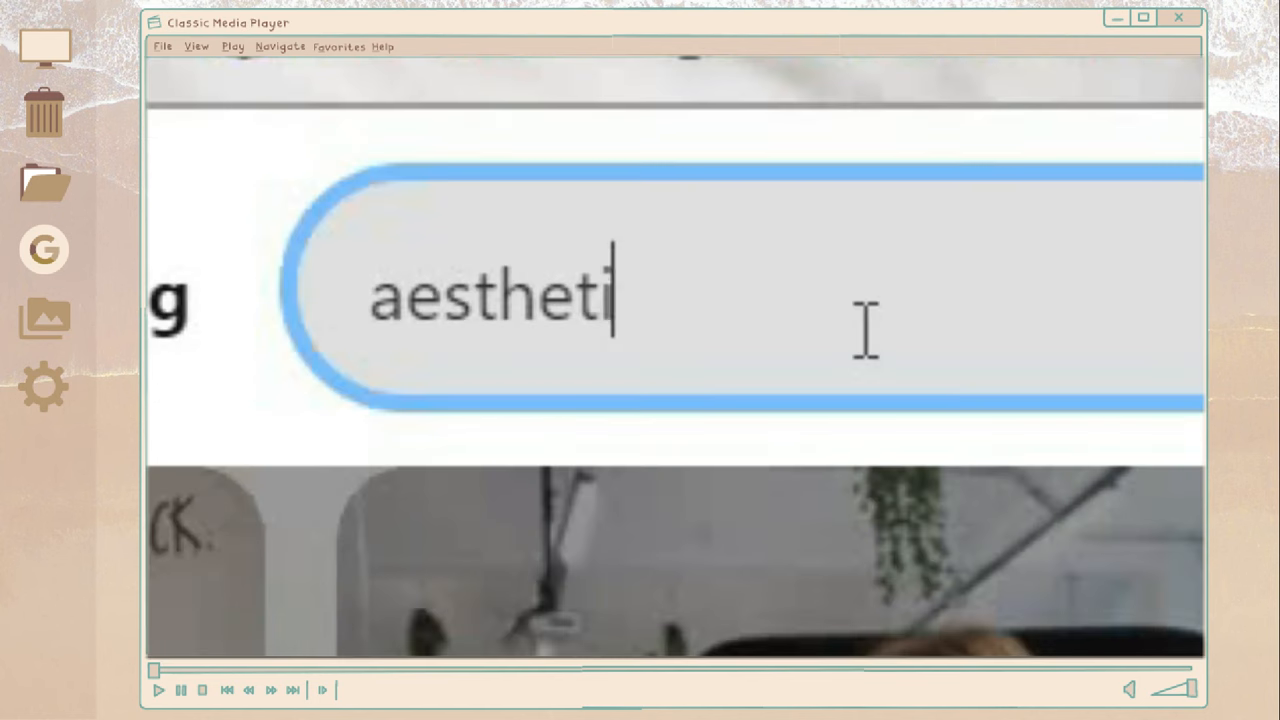
{"action": "type", "text": "c stickers"}
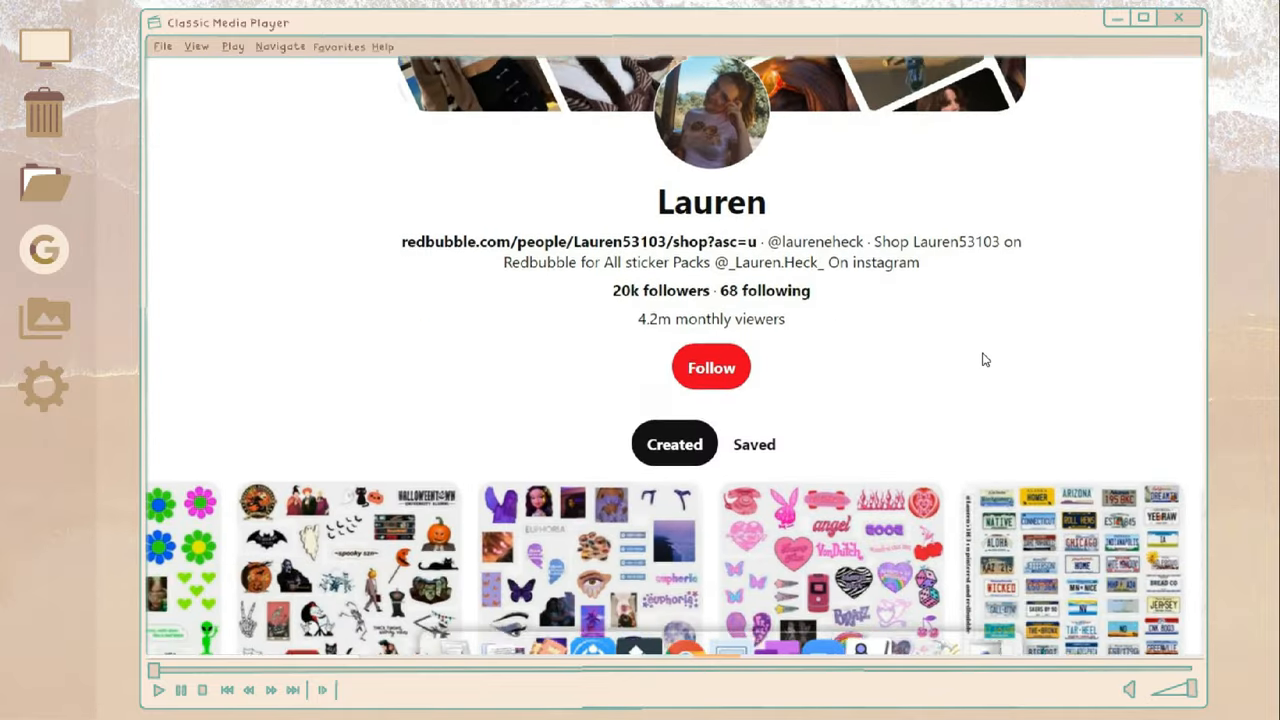
{"action": "scroll", "scroll_direction": "down", "scroll_amount": 3}
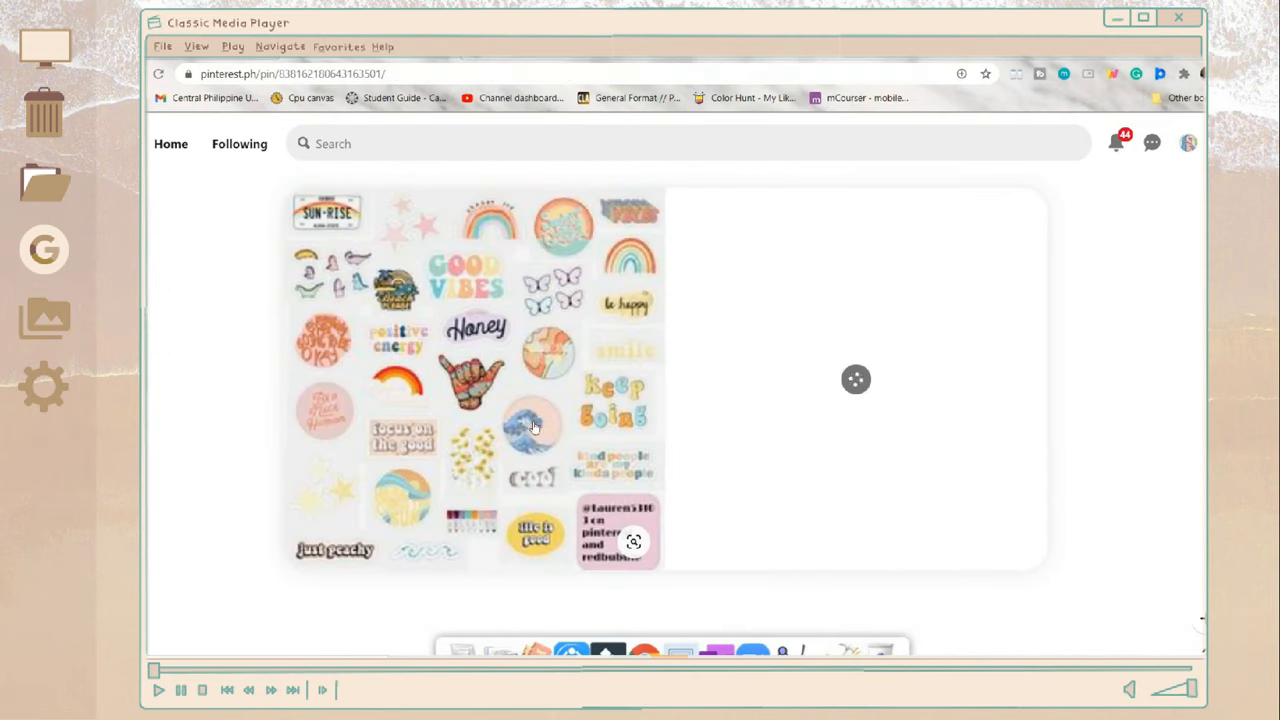
{"action": "left_click", "coordinate": [702, 219]}
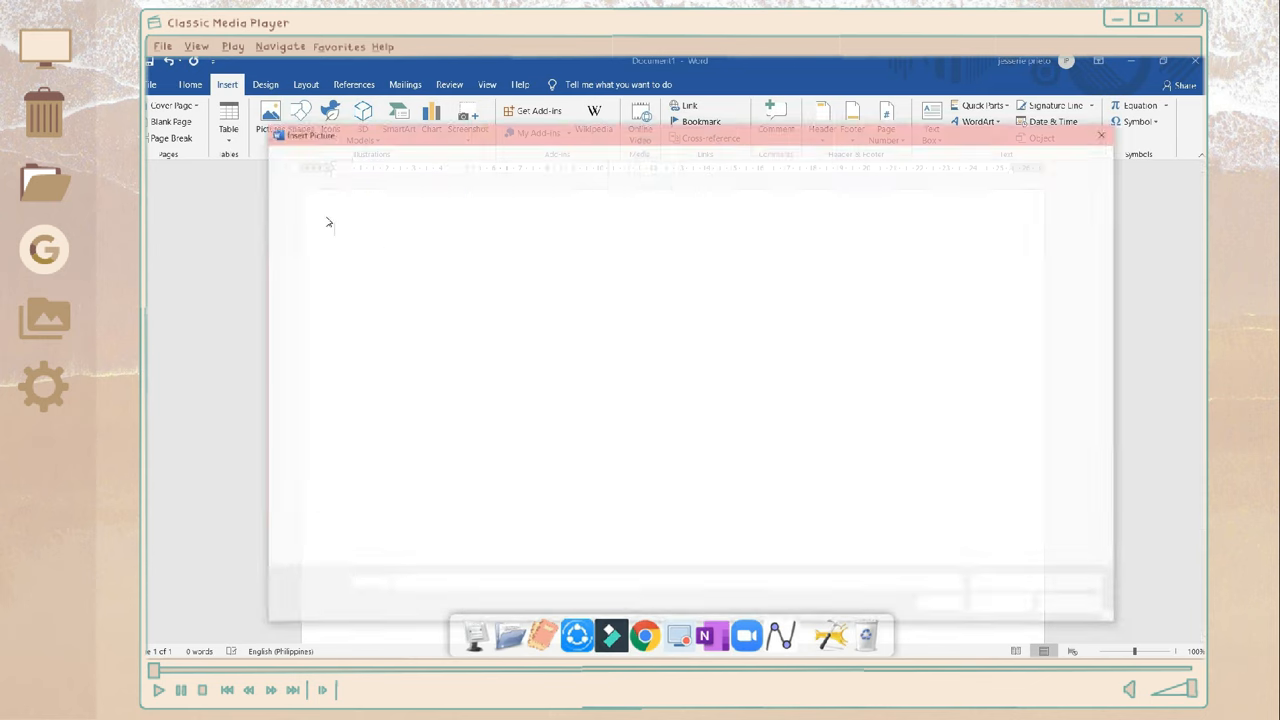
- Insert the rainbow, peach and leaf sticker pictures, rotating the leaf into place
{"action": "left_click", "coordinate": [270, 112]}
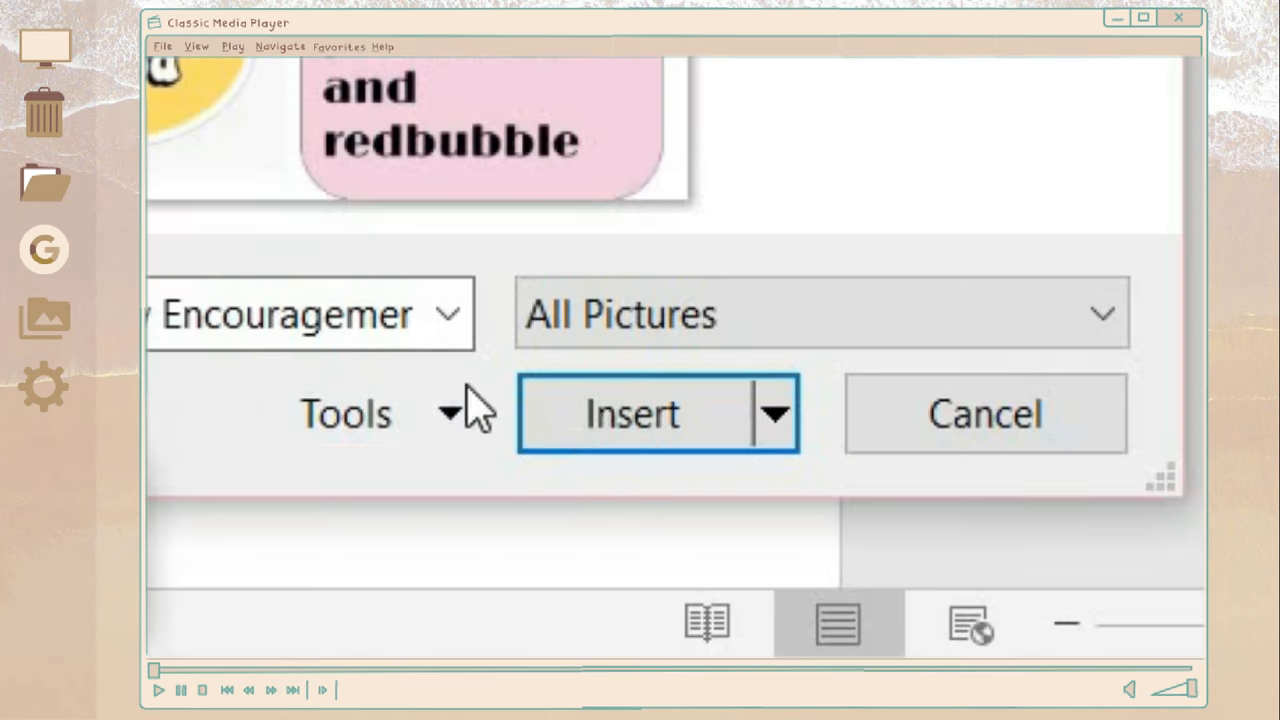
{"action": "left_click", "coordinate": [631, 413]}
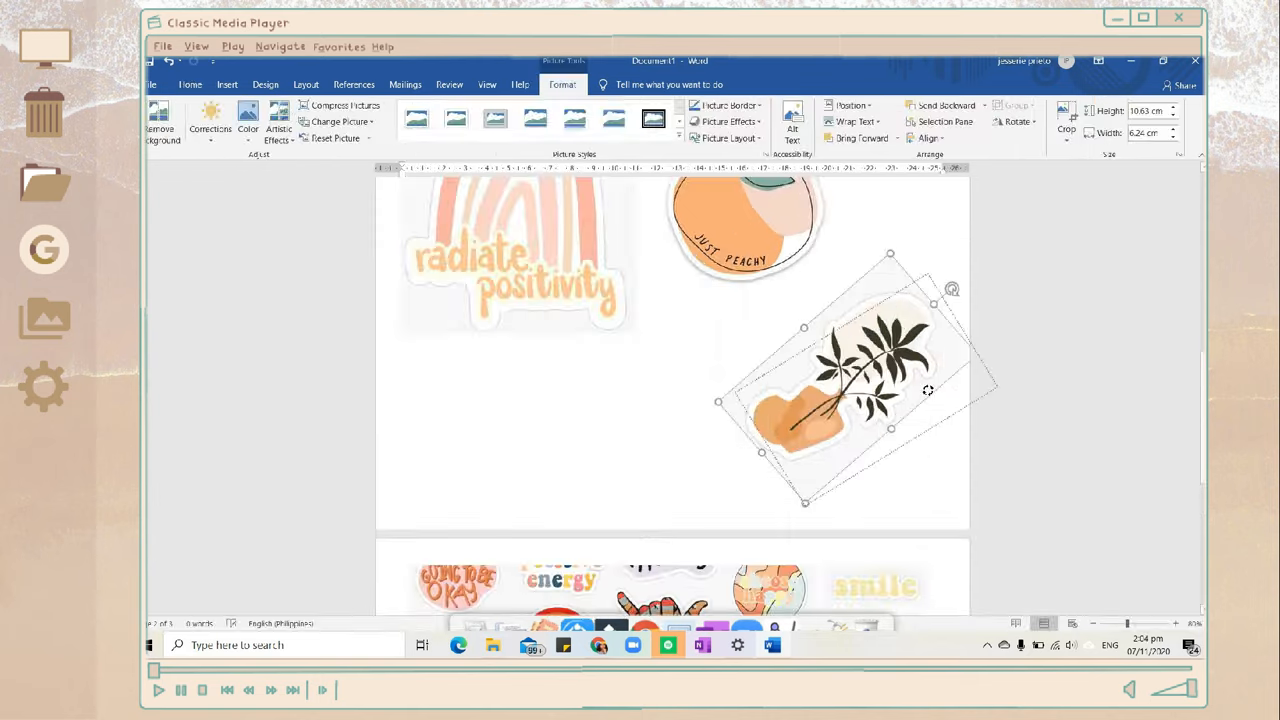
{"action": "left_click", "coordinate": [868, 424]}
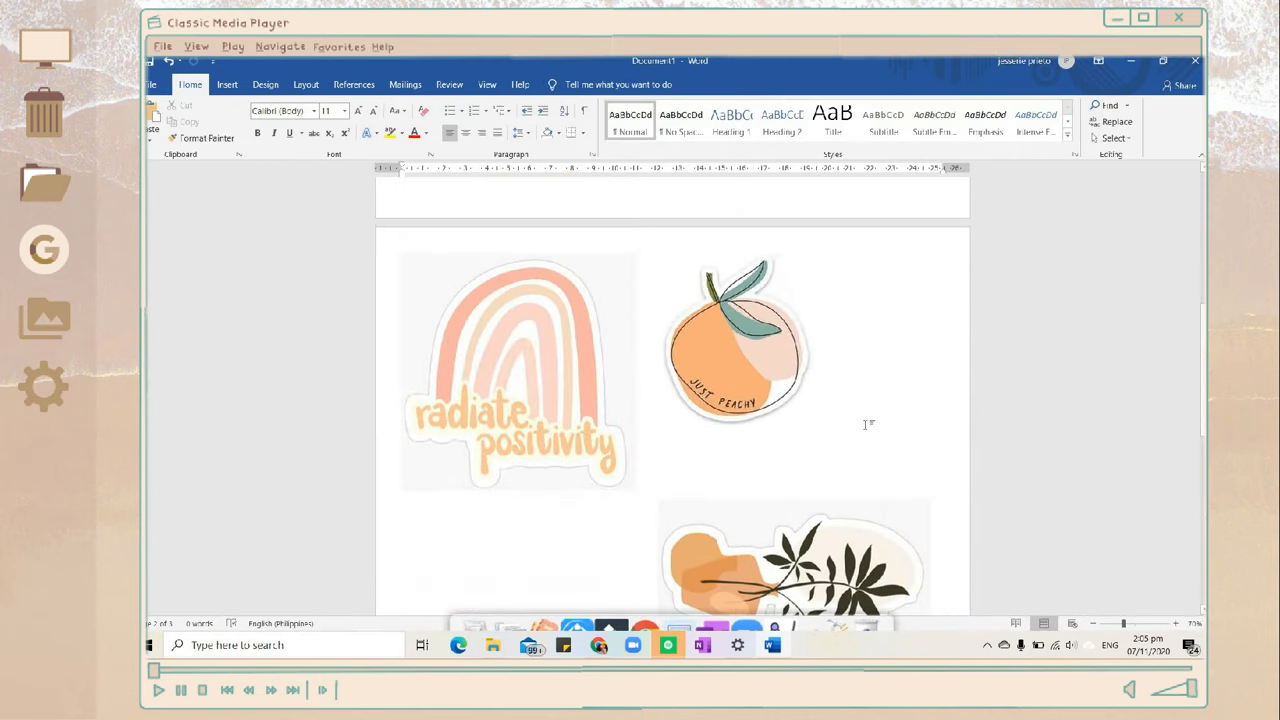
{"action": "left_click", "coordinate": [735, 340]}
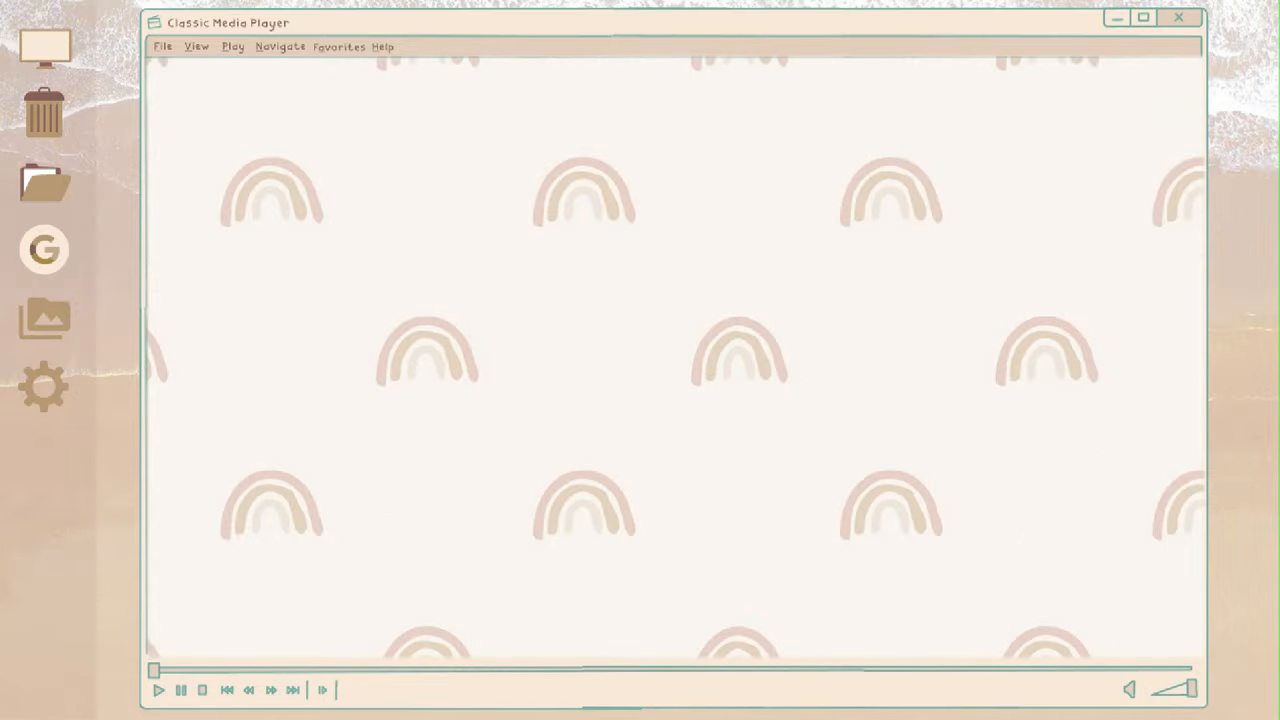
- Look up the ASUS X509 laptop keyboard in a browser tab
{"action": "left_click", "coordinate": [158, 689]}
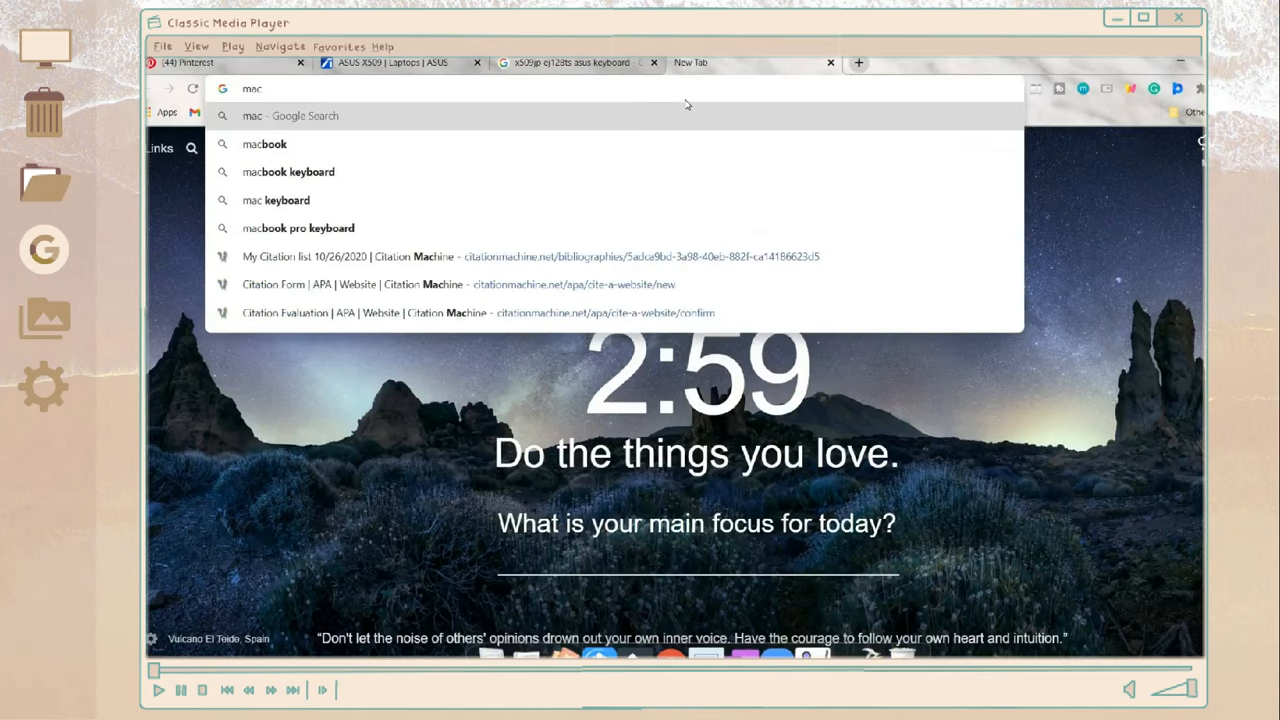
- Search 'macbook keyboard' images and save a keyboard photo as keyboard.png
{"action": "left_click", "coordinate": [288, 171]}
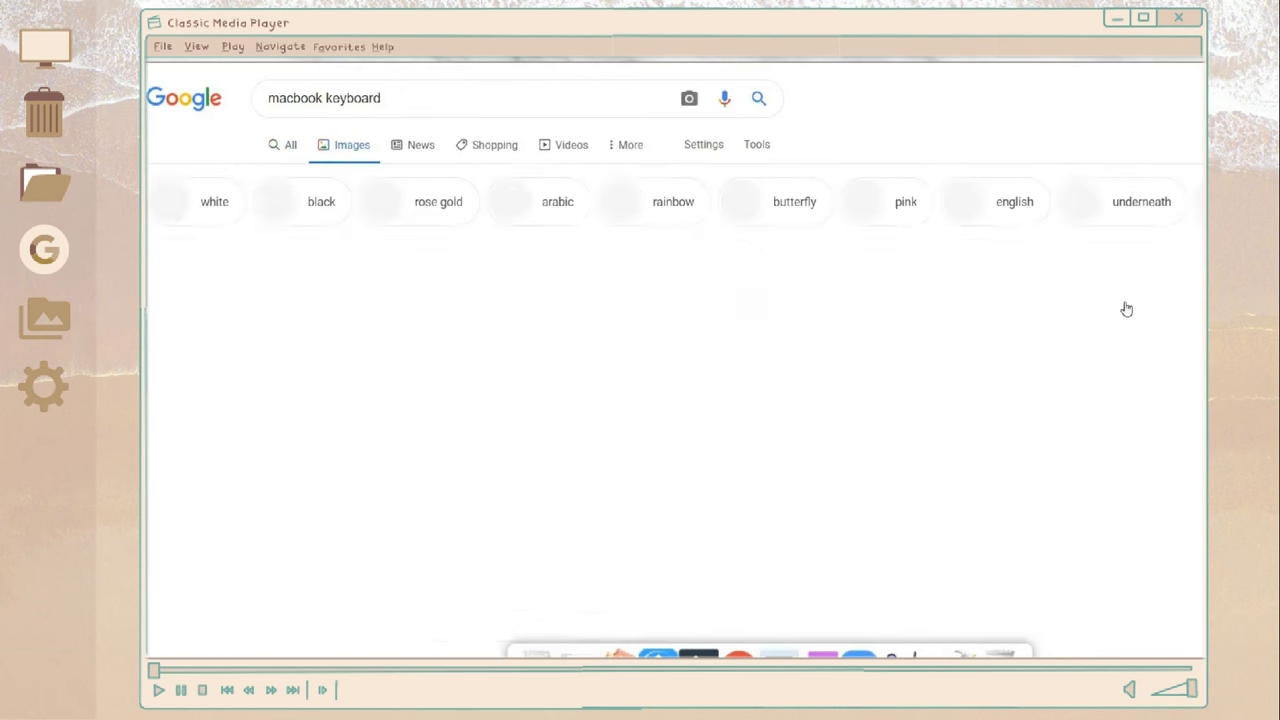
{"action": "scroll", "scroll_direction": "down", "scroll_amount": 3}
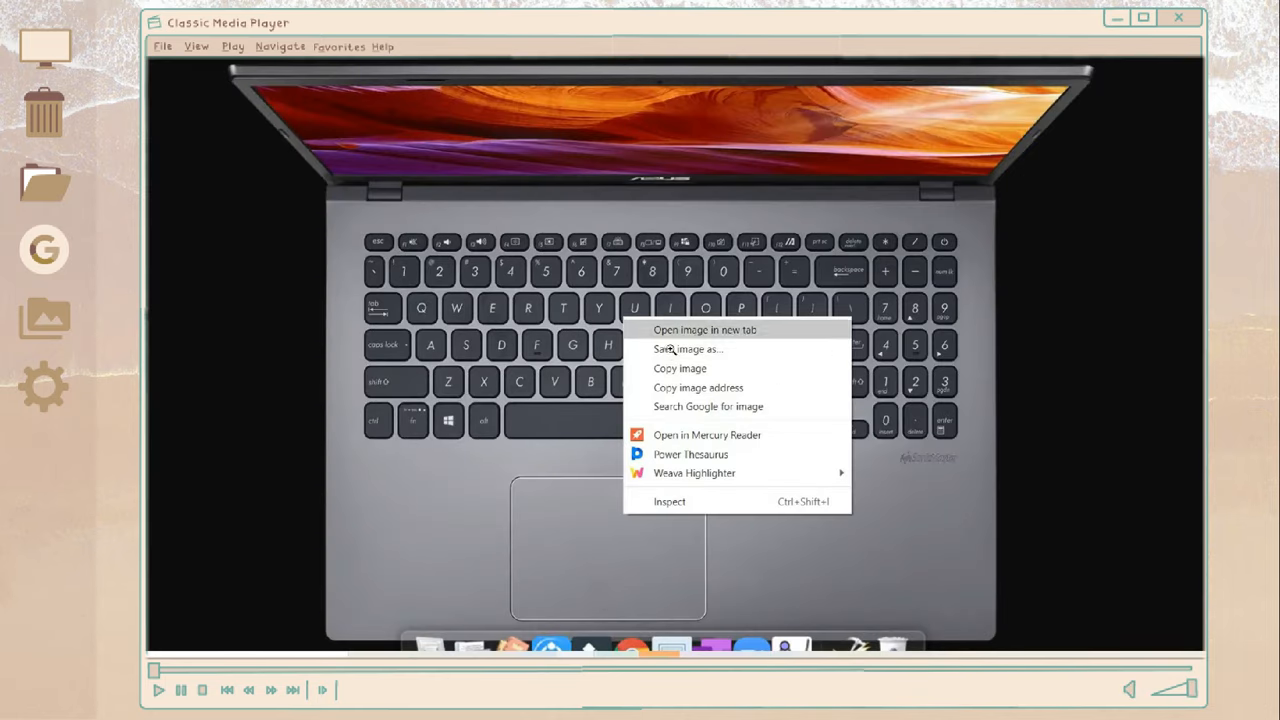
{"action": "left_click", "coordinate": [688, 349]}
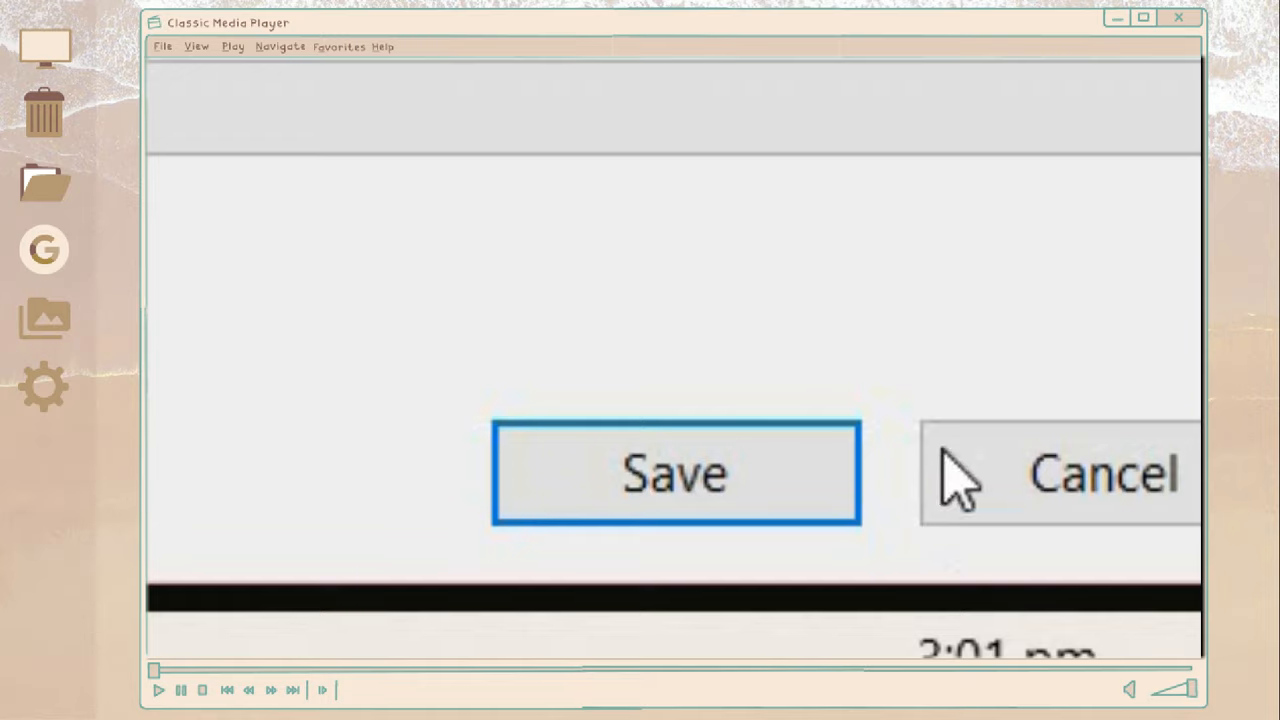
{"action": "left_click", "coordinate": [675, 473]}
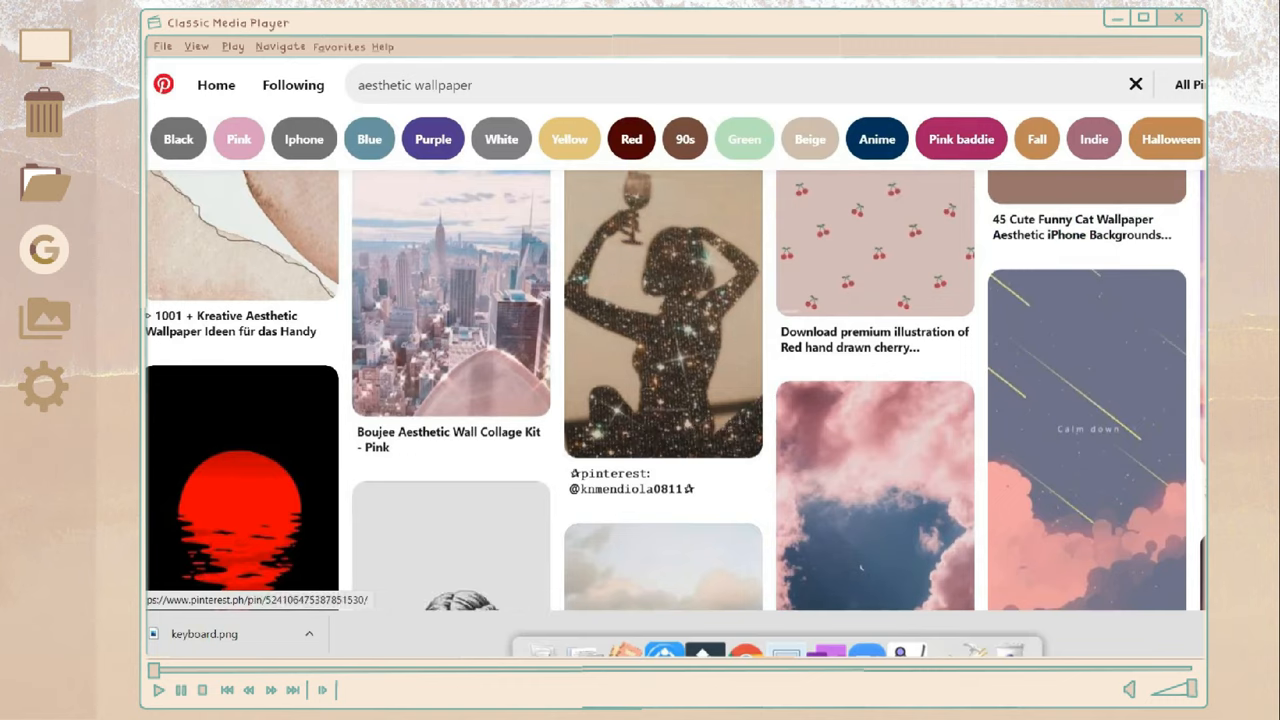
- Scroll the aesthetic wallpaper results and save a textured wallpaper image
{"action": "scroll", "scroll_direction": "down", "scroll_amount": 3}
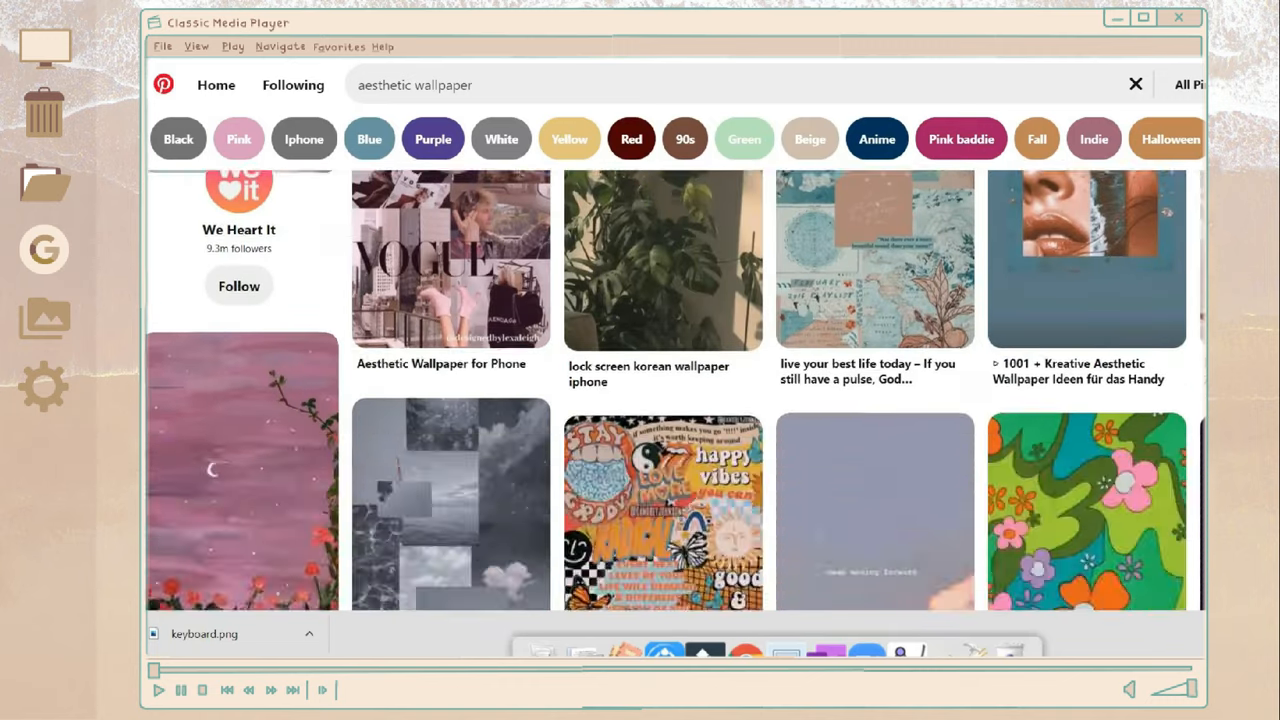
{"action": "scroll", "scroll_direction": "down", "scroll_amount": 3}
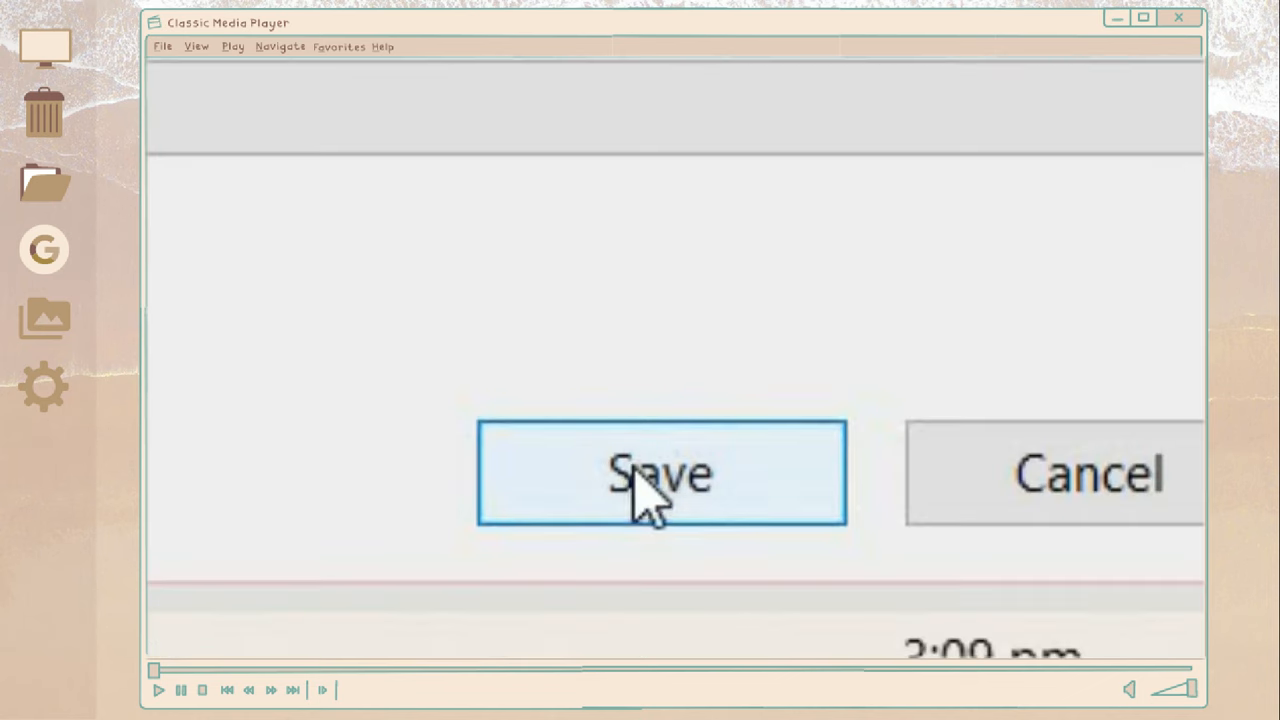
{"action": "left_click", "coordinate": [660, 473]}
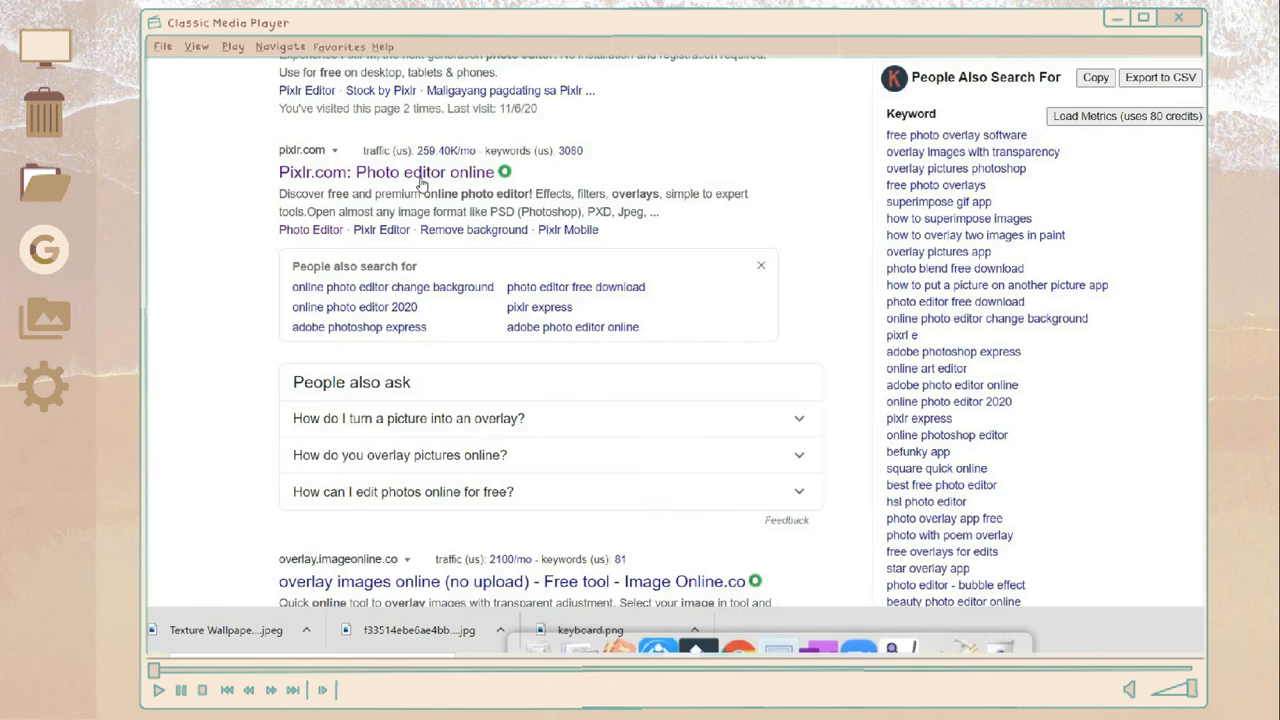
- Launch Pixlr E from pixlr.com and open the laptop keyboard photo
{"action": "left_click", "coordinate": [384, 171]}
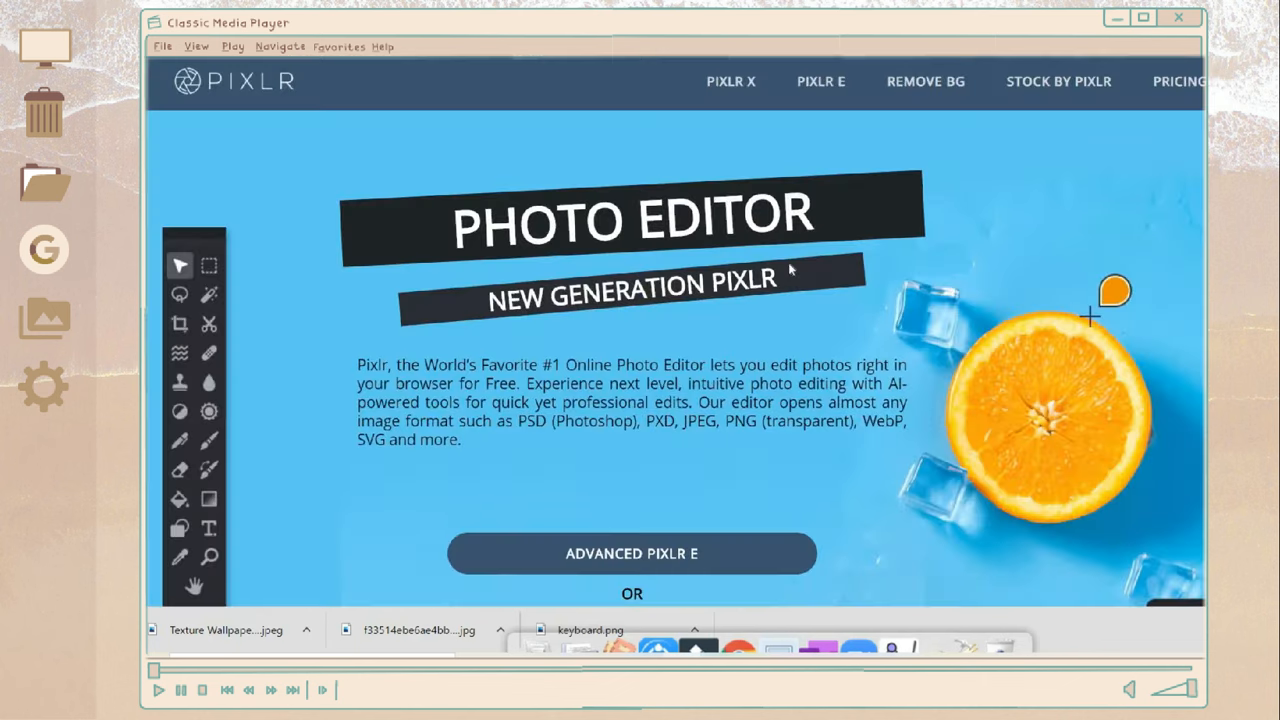
{"action": "scroll", "scroll_direction": "down", "scroll_amount": 3}
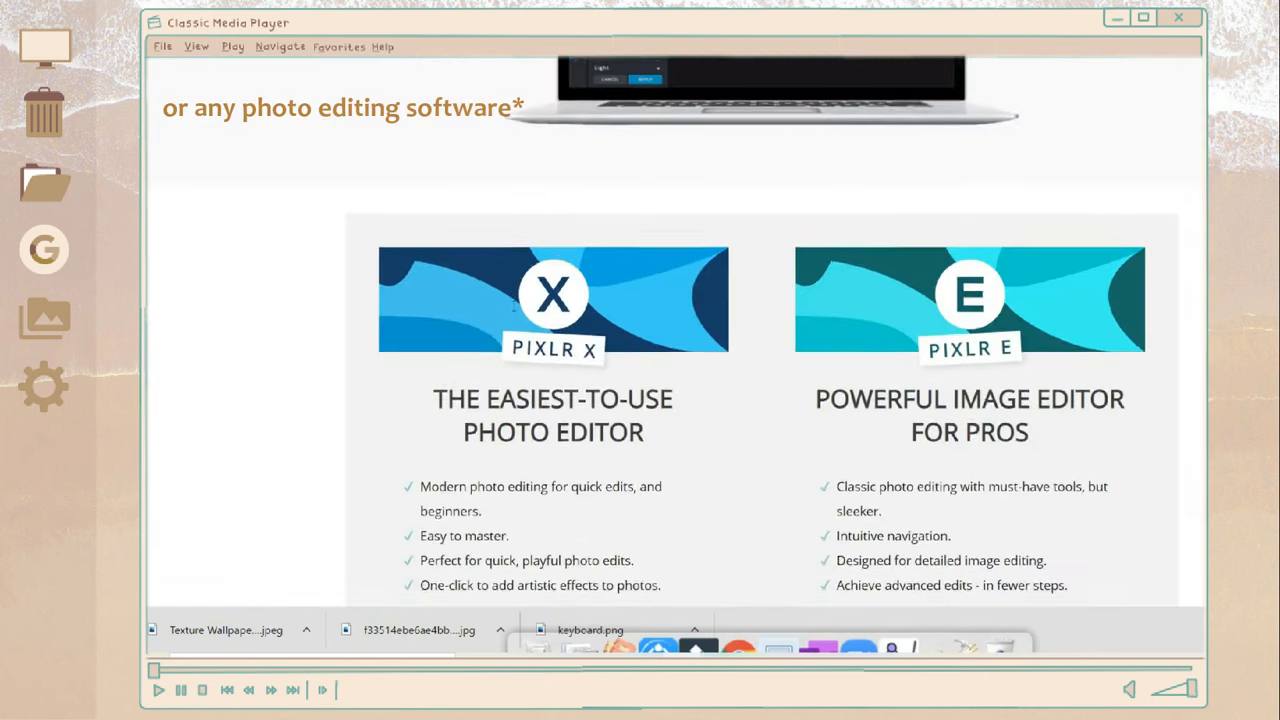
{"action": "scroll", "scroll_direction": "down", "scroll_amount": 3}
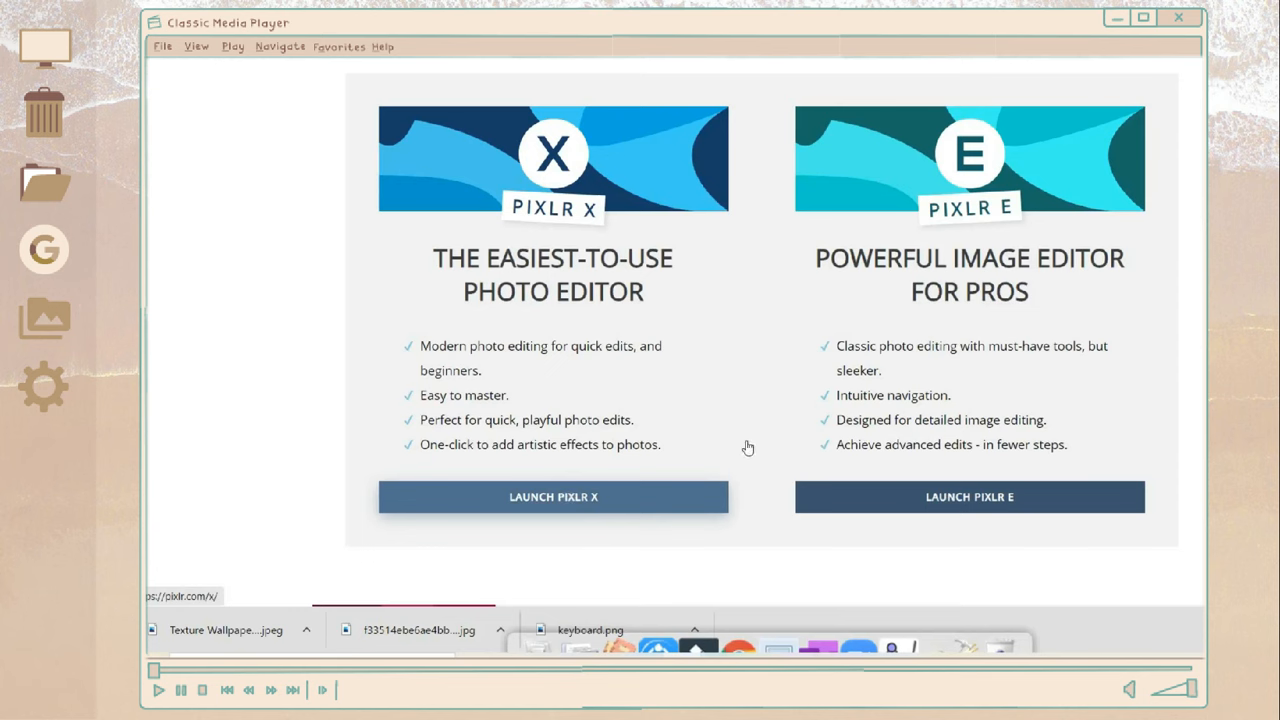
{"action": "left_click", "coordinate": [552, 497]}
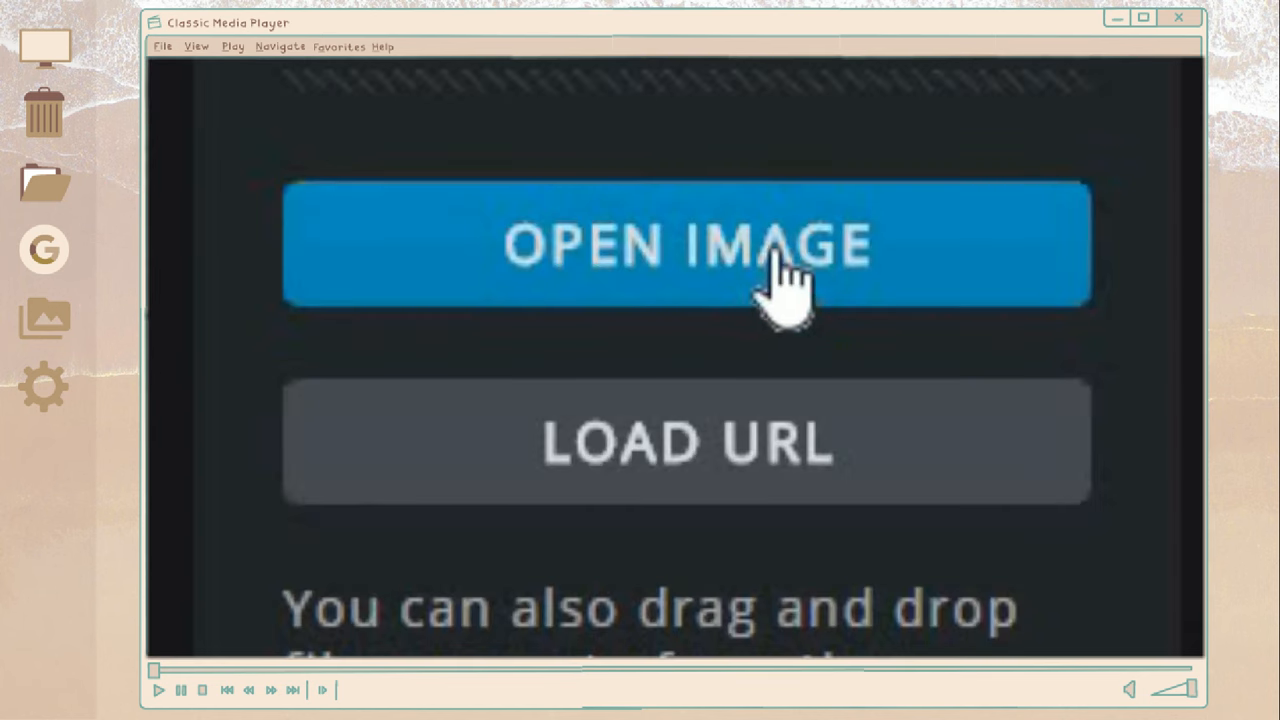
{"action": "left_click", "coordinate": [686, 245]}
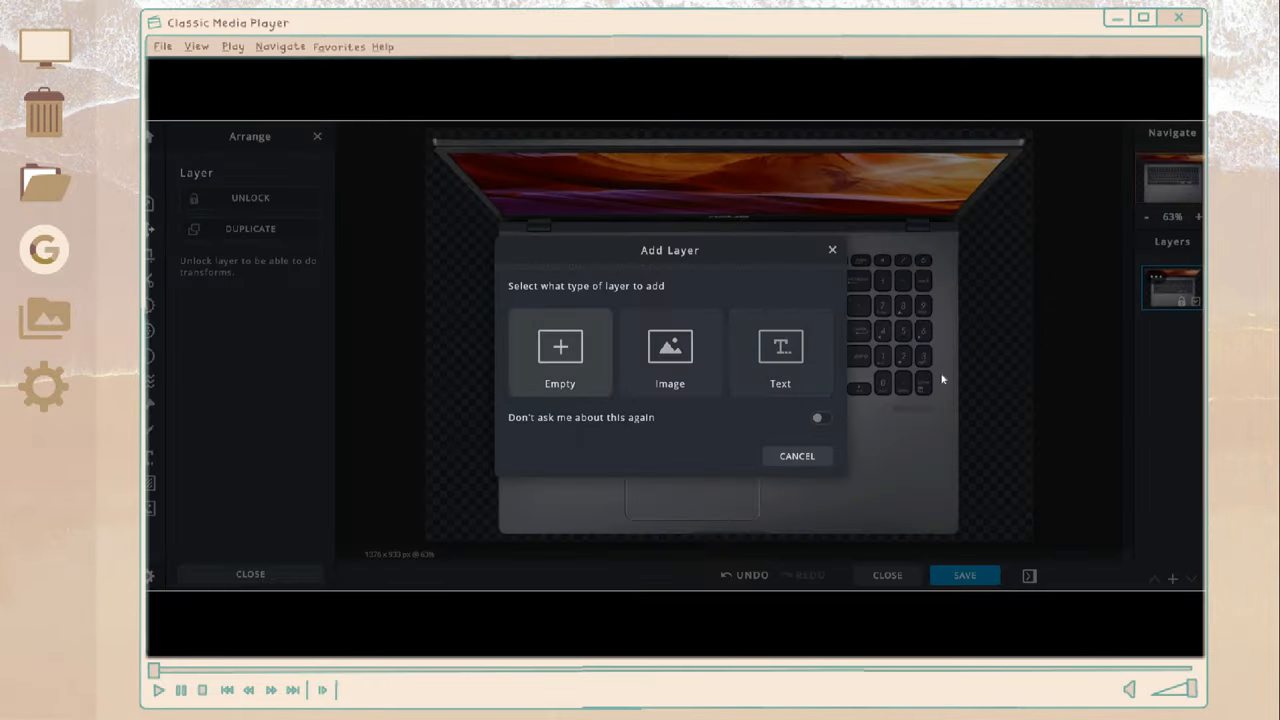
- Add the marble texture as an image layer and crop to the keyboard area
{"action": "left_click", "coordinate": [670, 355]}
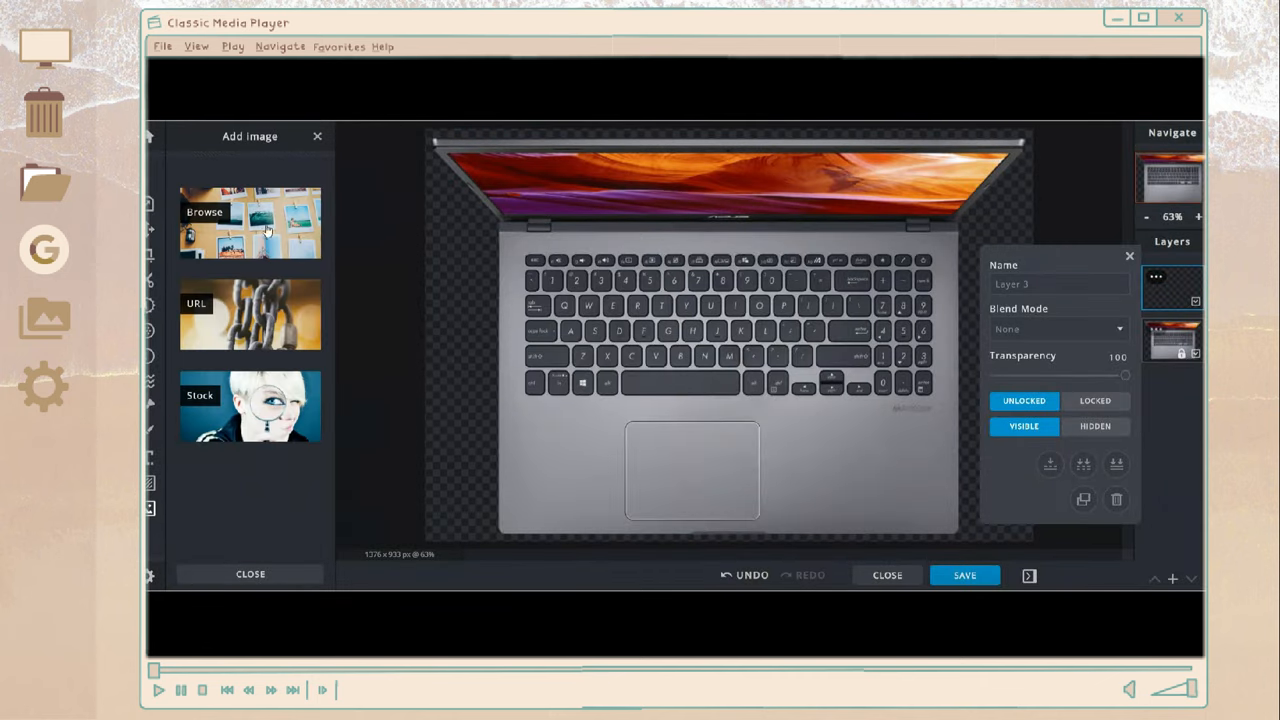
{"action": "left_click", "coordinate": [250, 222]}
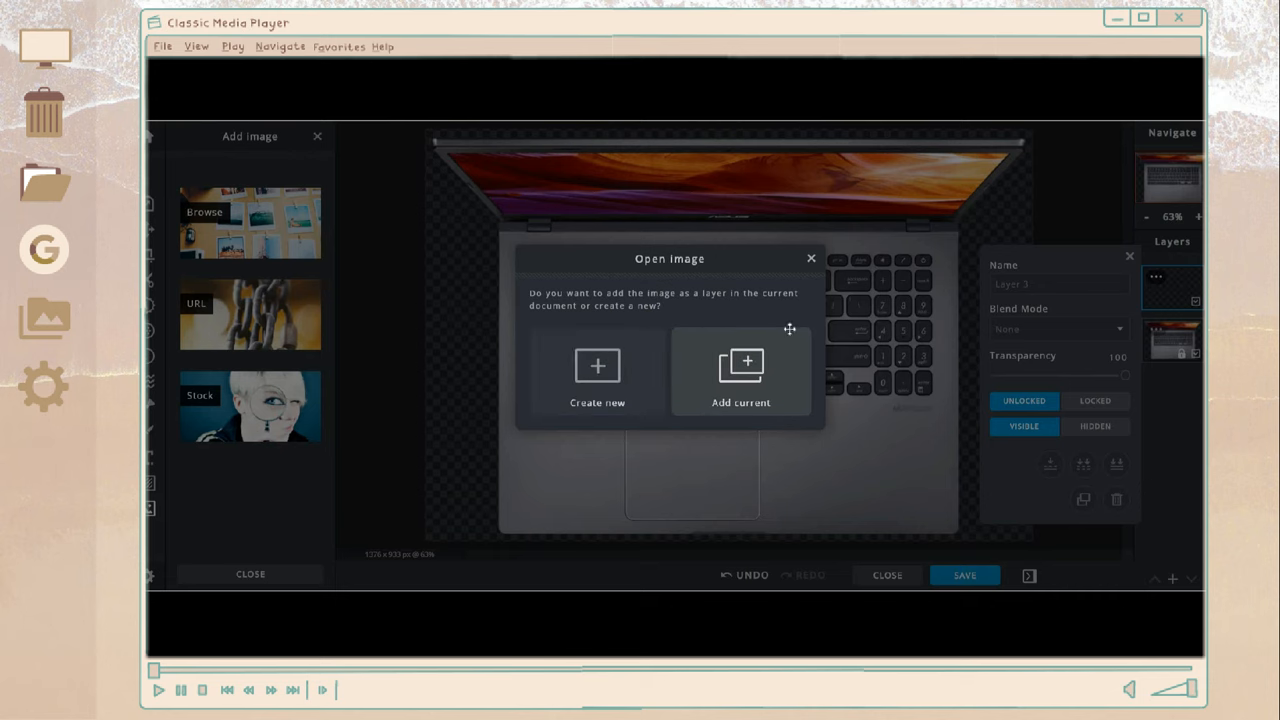
{"action": "left_click", "coordinate": [740, 375]}
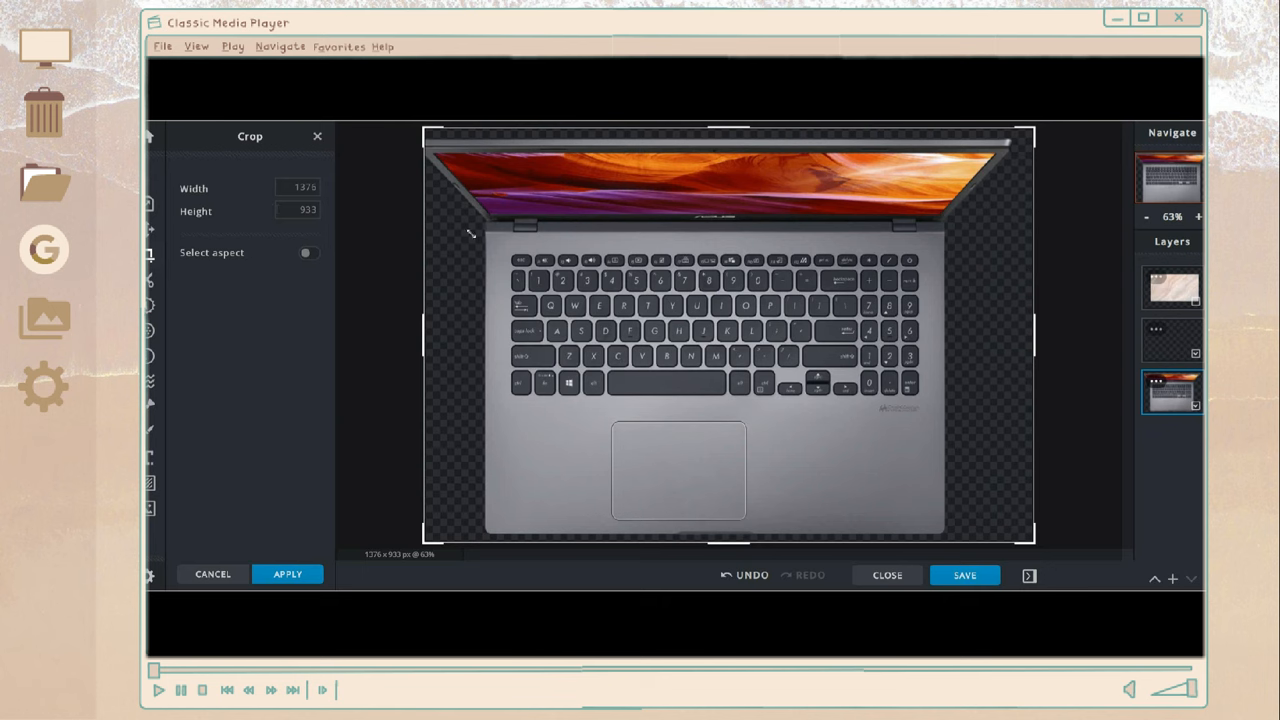
{"action": "left_click_drag", "start_coordinate": [1033, 538], "coordinate": [855, 402]}
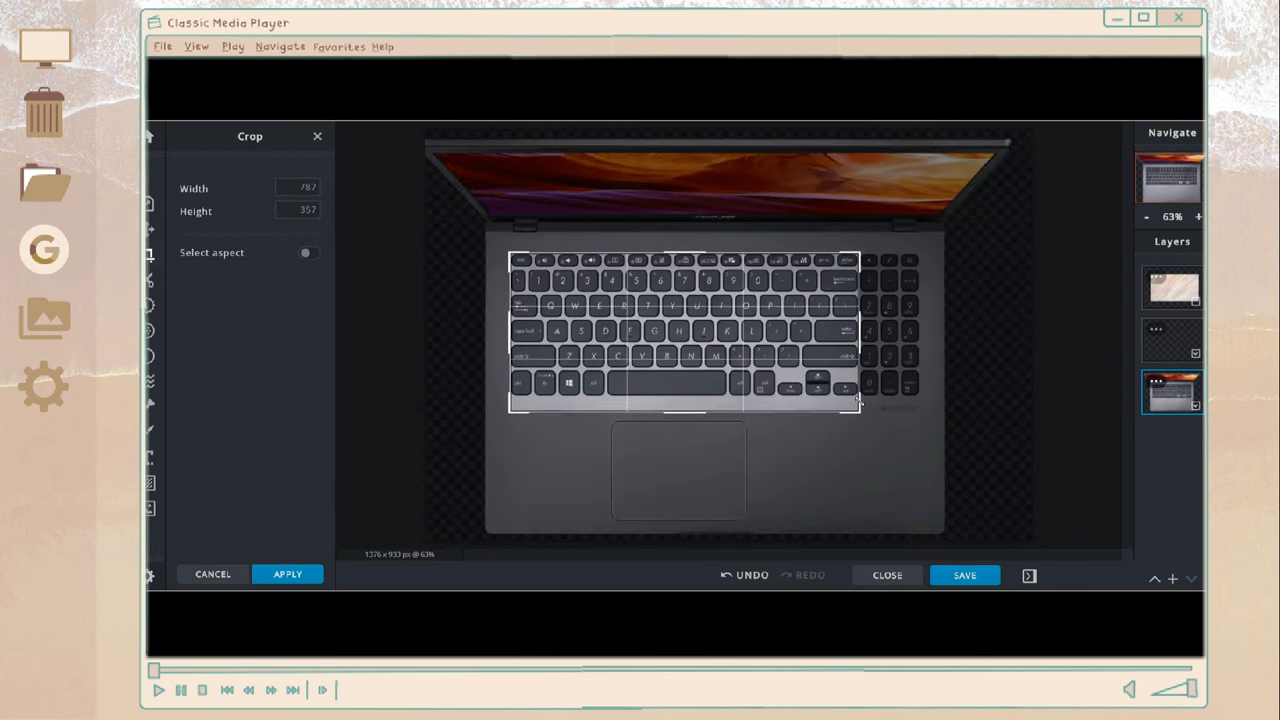
{"action": "left_click", "coordinate": [287, 574]}
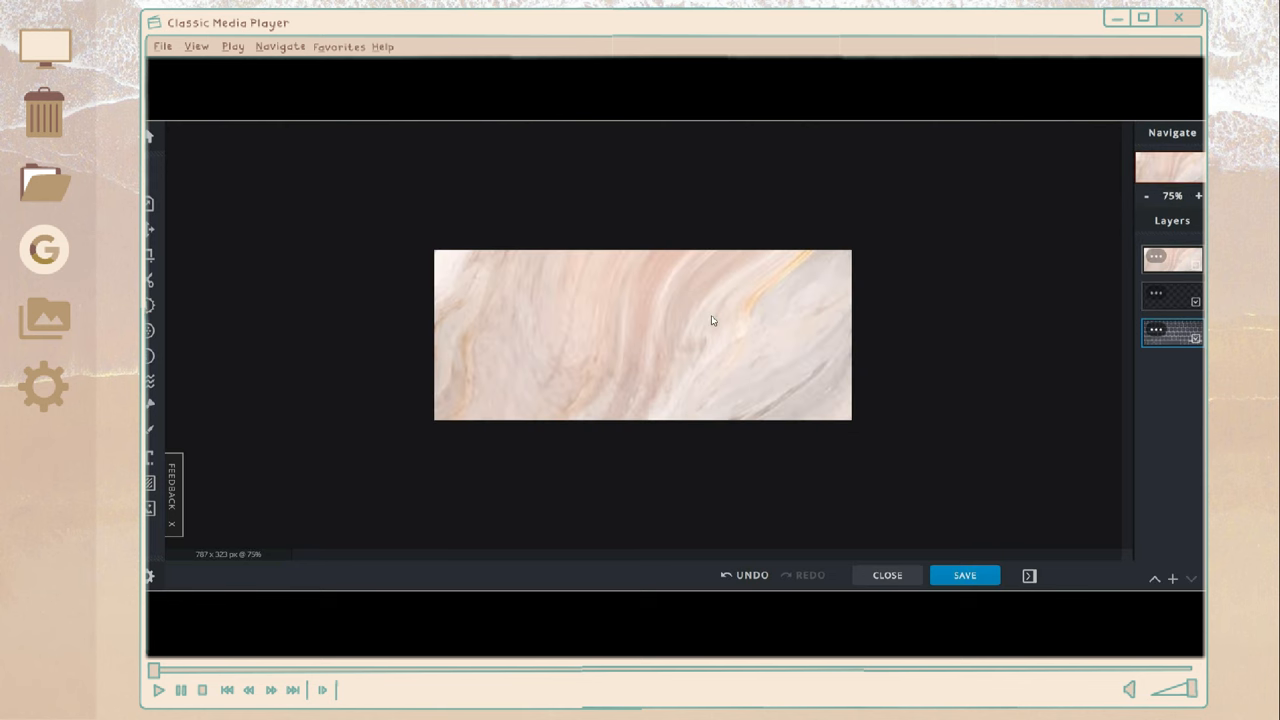
- Resize the marble layer over the keyboard, set it to Overlay, and open Adjust
{"action": "left_click", "coordinate": [1170, 258]}
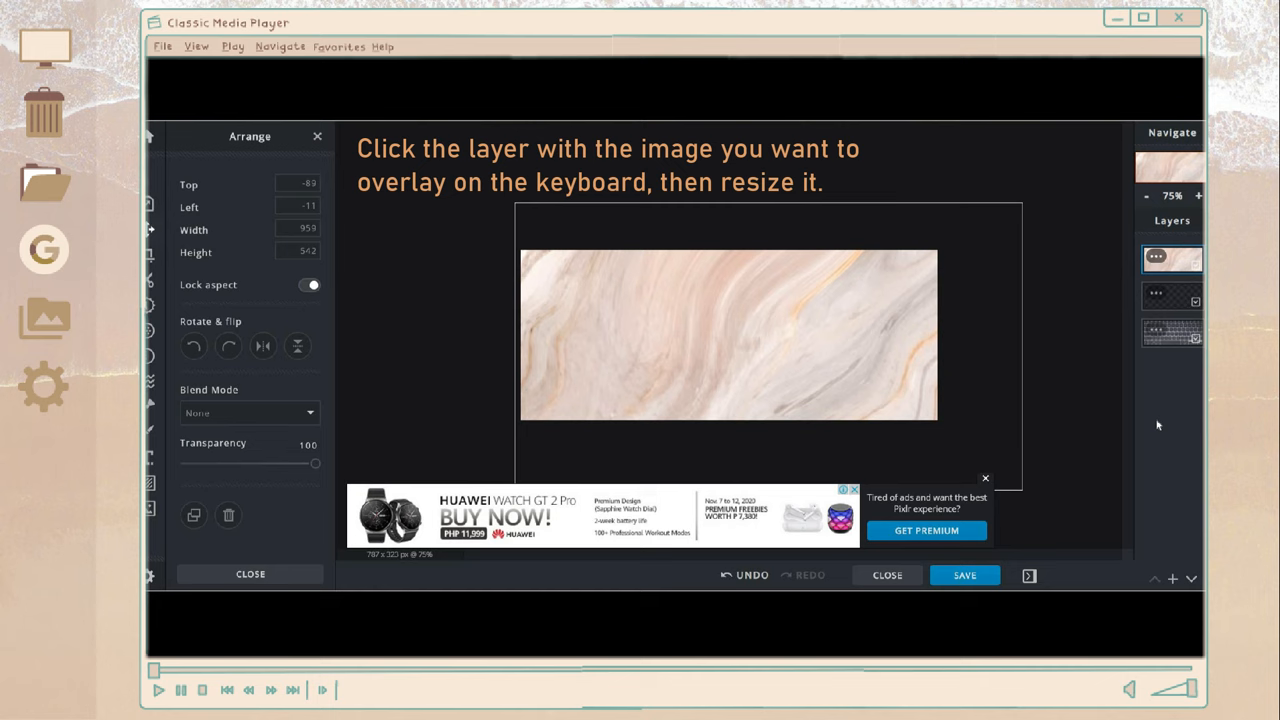
{"action": "left_click", "coordinate": [1171, 332]}
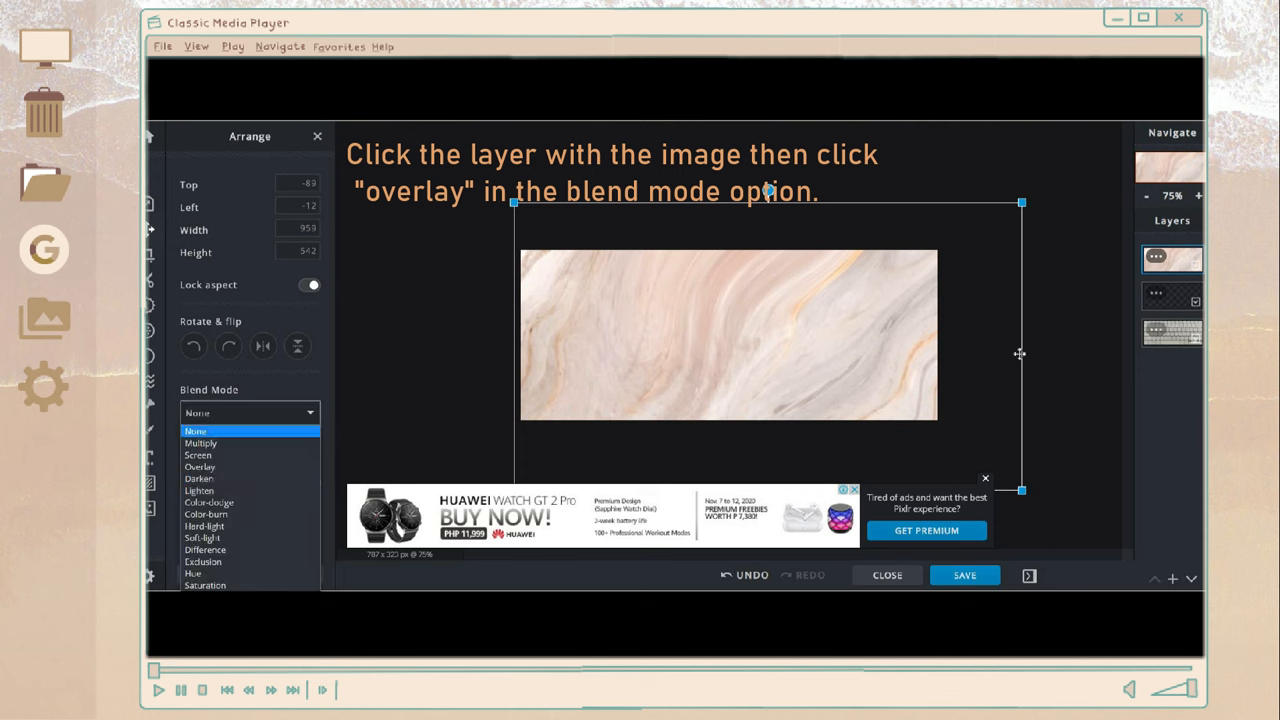
{"action": "left_click", "coordinate": [199, 466]}
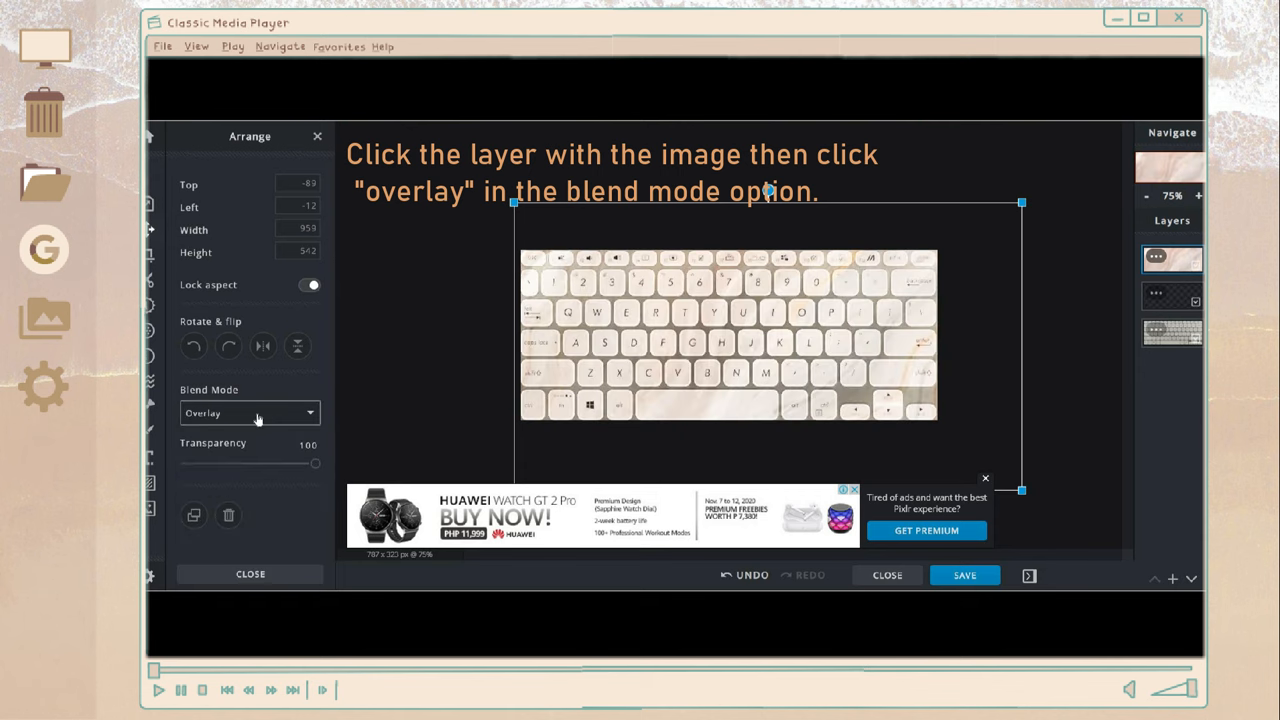
{"action": "left_click", "coordinate": [250, 413]}
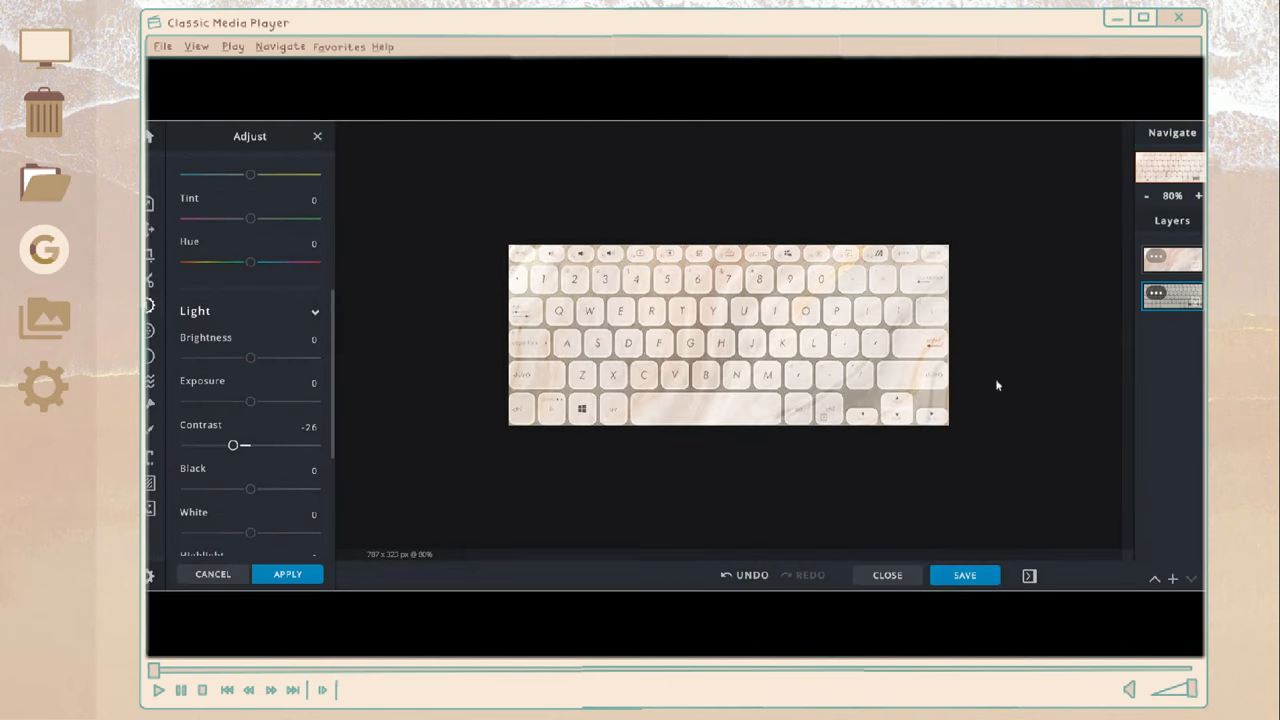
- Lower the contrast and download the marble keyboard as a high-quality JPG
{"action": "left_click_drag", "start_coordinate": [250, 321], "coordinate": [270, 321]}
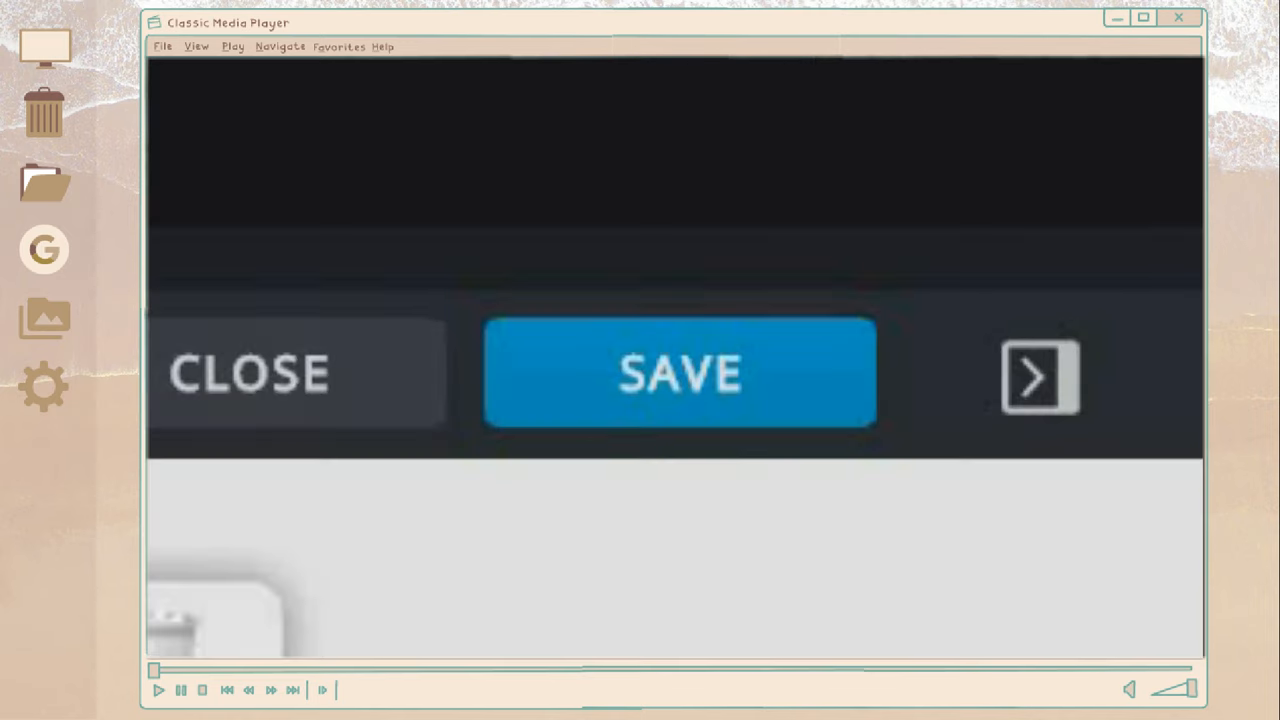
{"action": "mouse_move", "coordinate": [735, 390]}
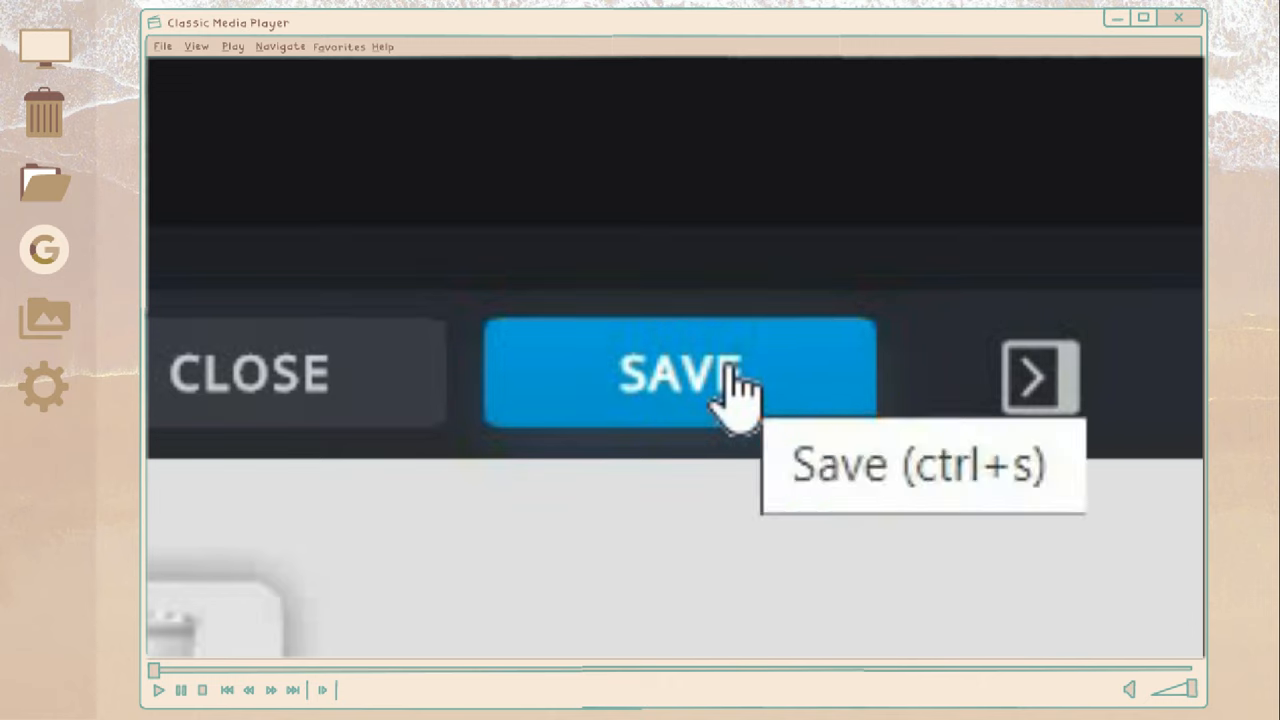
{"action": "left_click", "coordinate": [678, 375]}
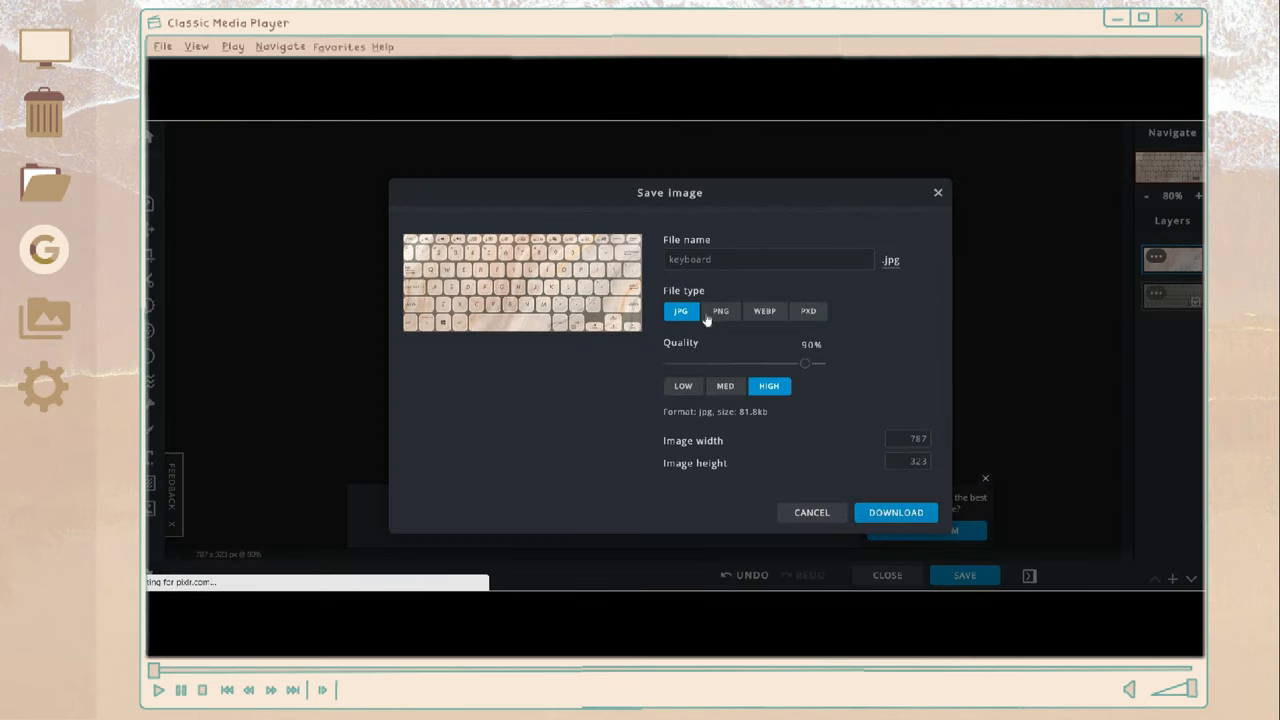
{"action": "left_click", "coordinate": [894, 512]}
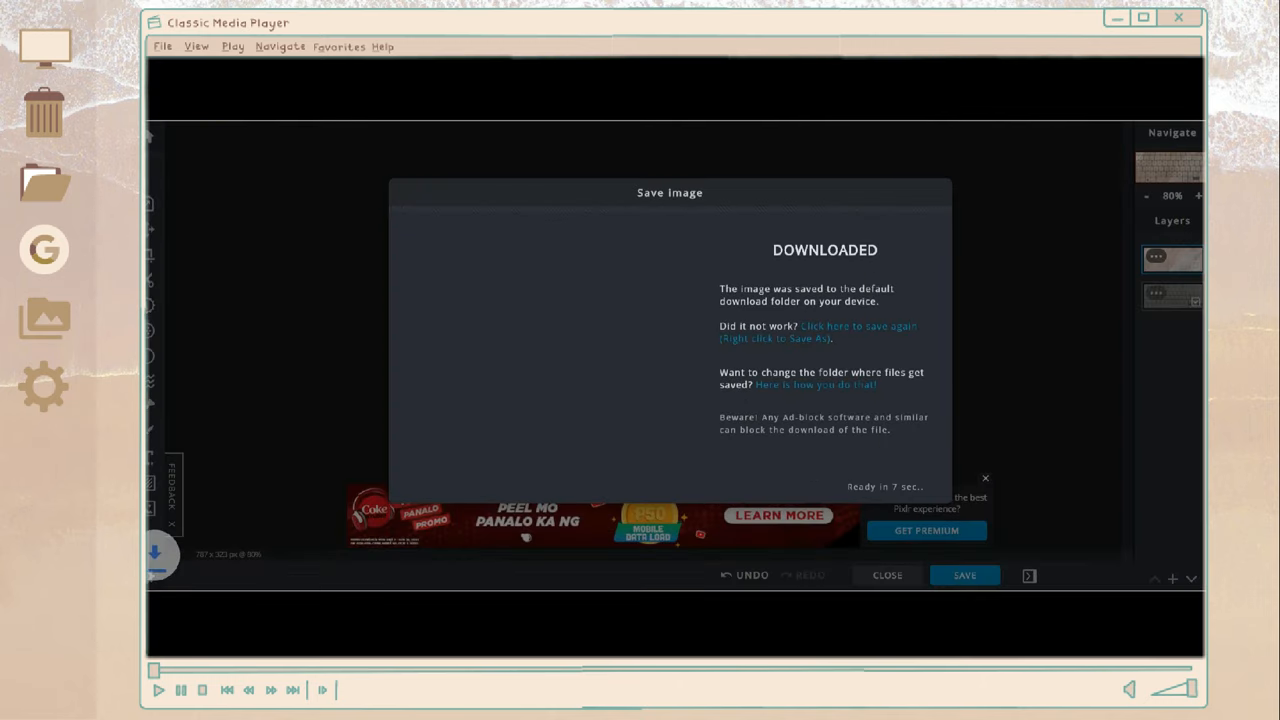
{"action": "left_click", "coordinate": [886, 575]}
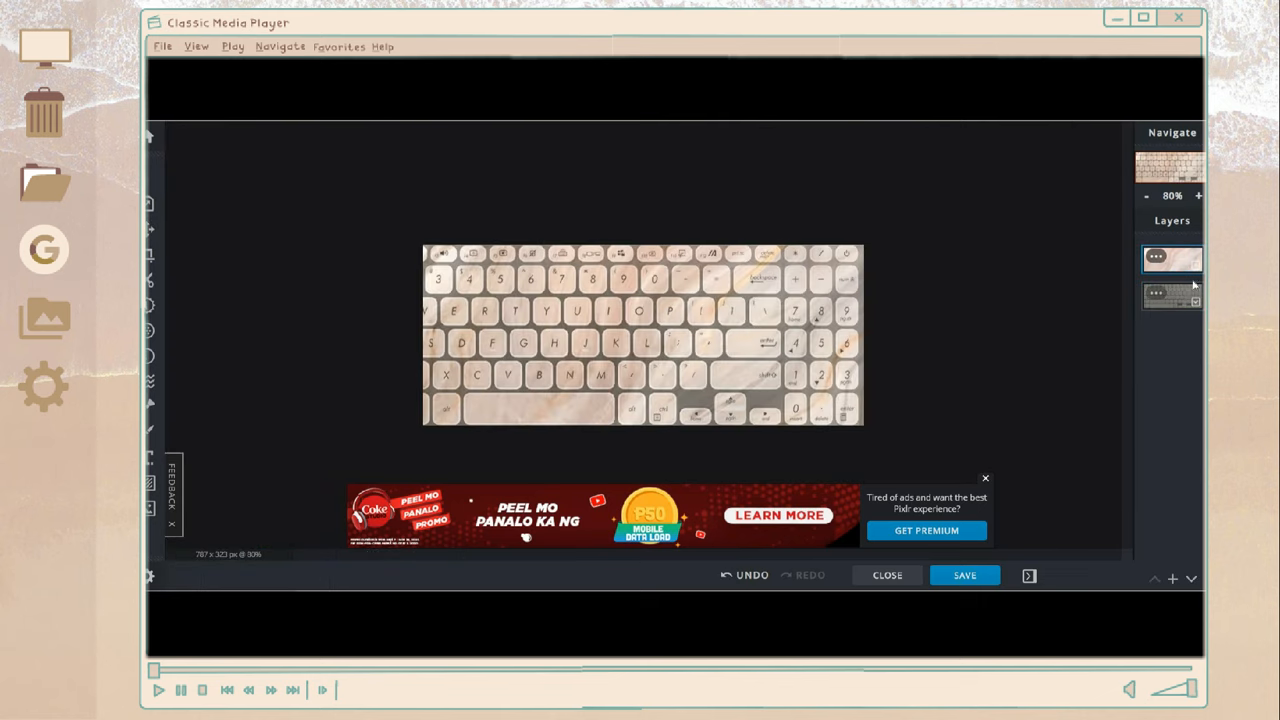
{"action": "left_click", "coordinate": [1171, 294]}
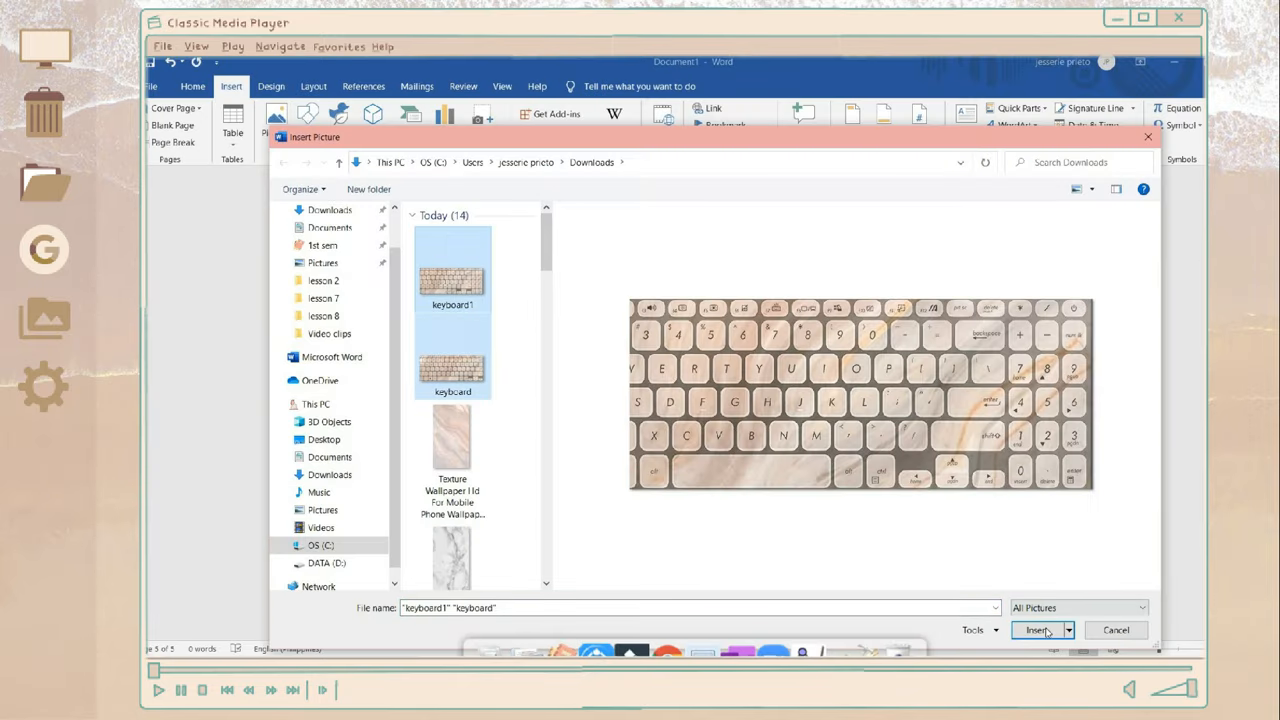
- Insert keyboard1 and keyboard images and enlarge the keyboard picture across the page
{"action": "left_click", "coordinate": [1037, 630]}
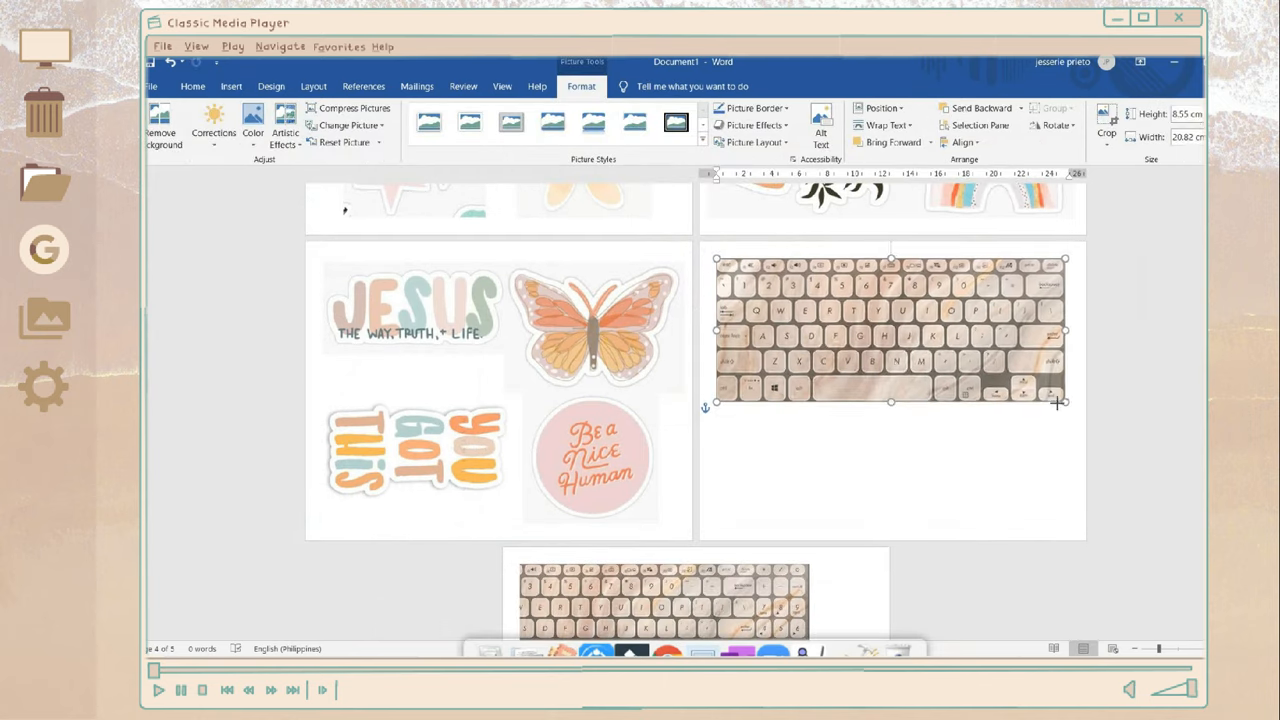
{"action": "left_click_drag", "start_coordinate": [1063, 403], "coordinate": [1085, 413]}
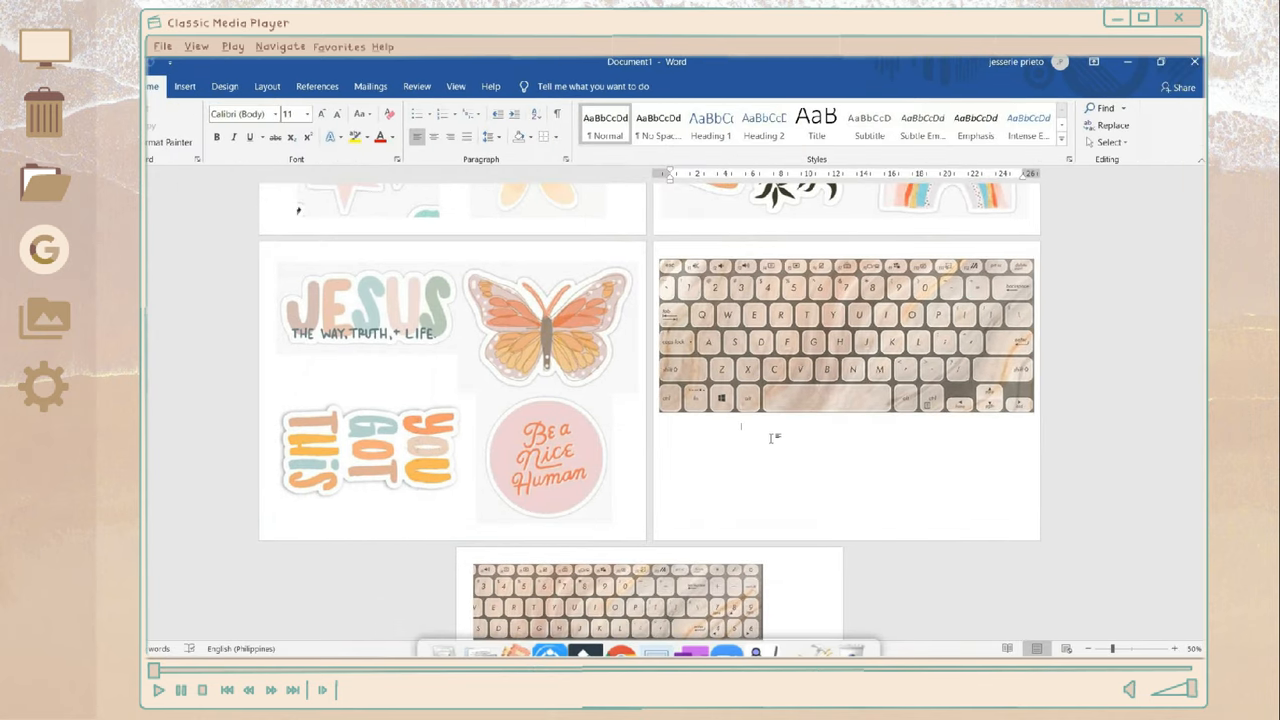
{"action": "left_click", "coordinate": [845, 335]}
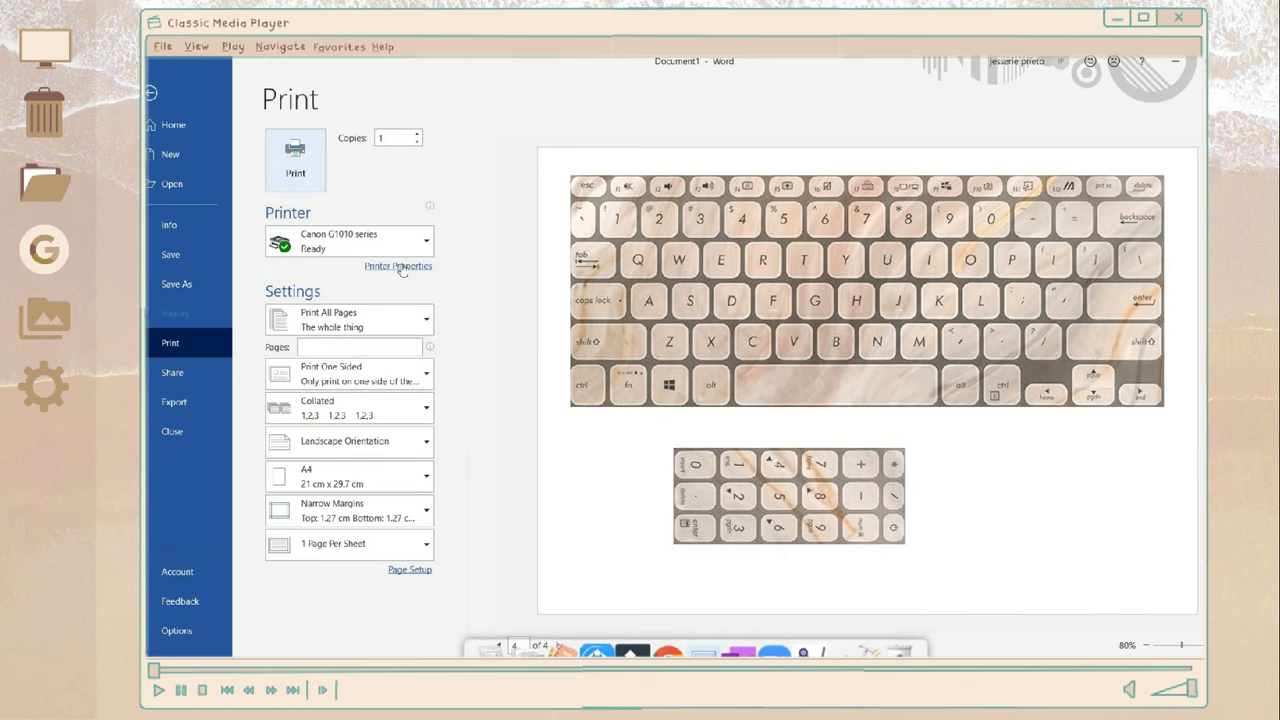
- Check printer properties for semi-gloss photo paper, A4 landscape, and confirm
{"action": "left_click", "coordinate": [398, 266]}
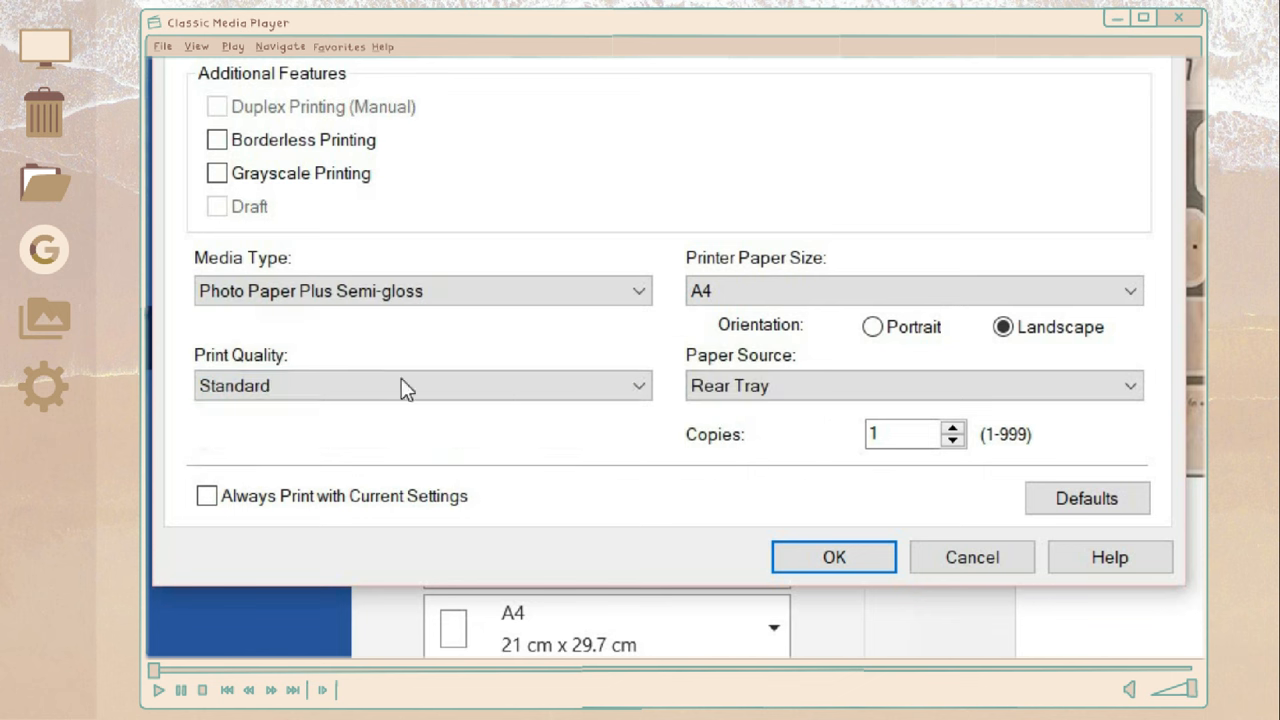
{"action": "left_click", "coordinate": [833, 557]}
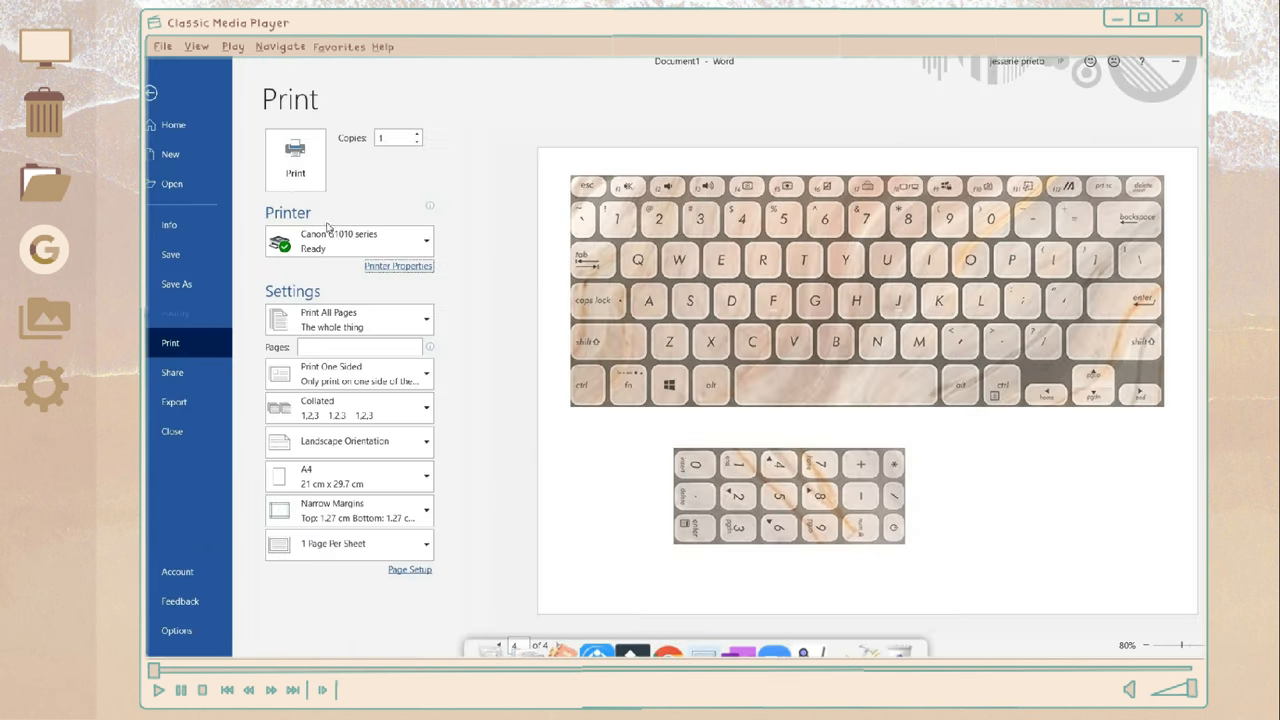